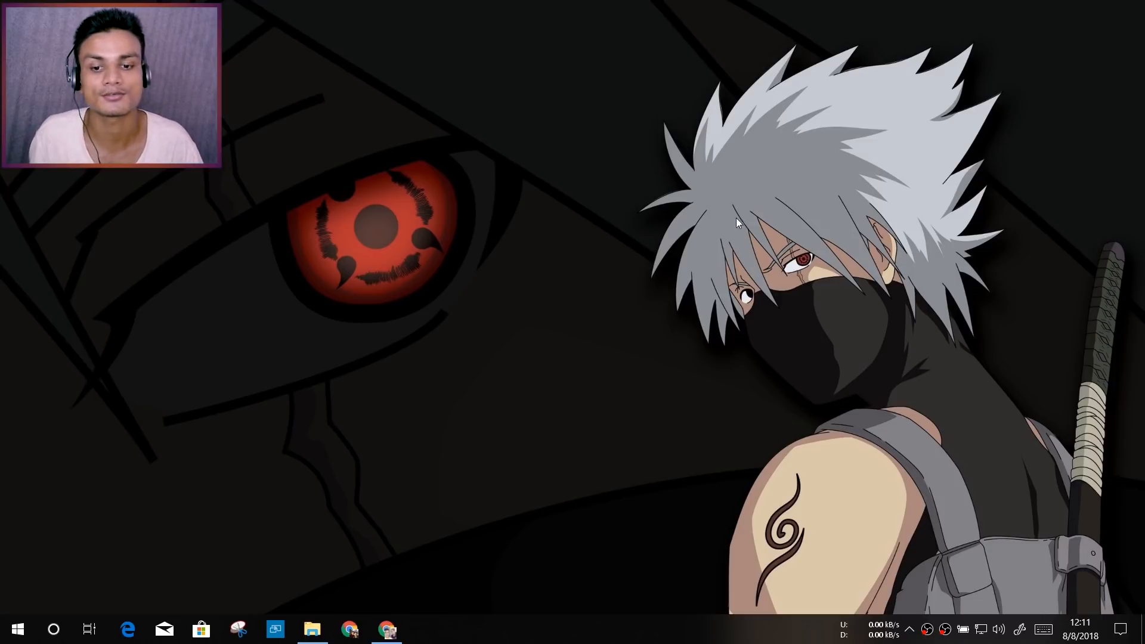
# Step: Bring up the DroidMote emulator thread in Chrome and scroll to its DOWNLOADS section
pyautogui.click(386, 629)
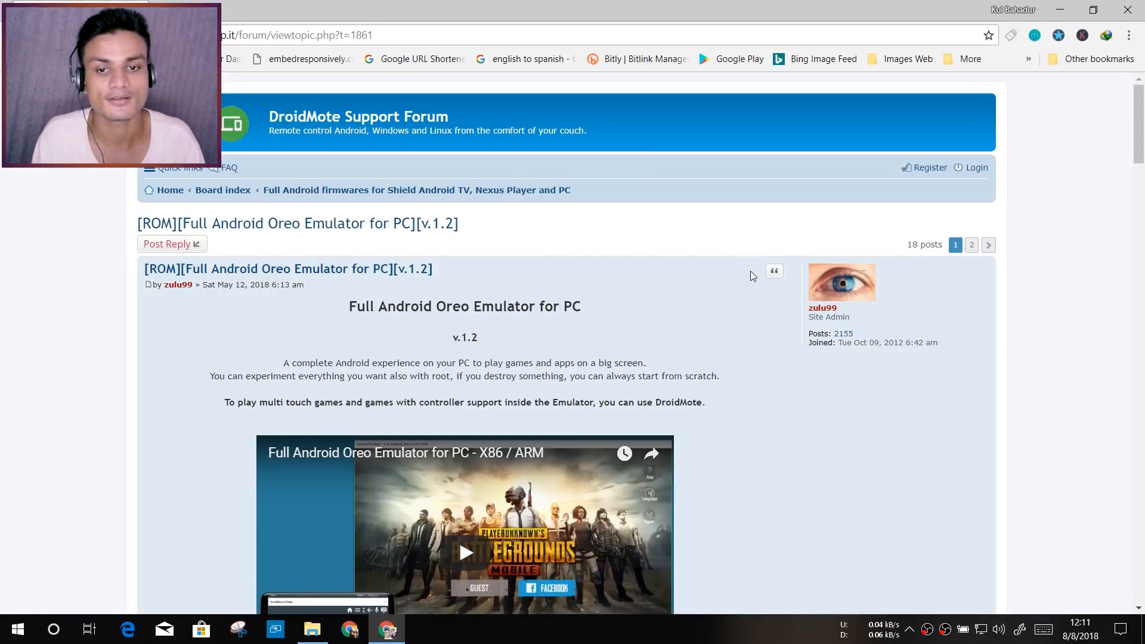
pyautogui.moveTo(733, 250)
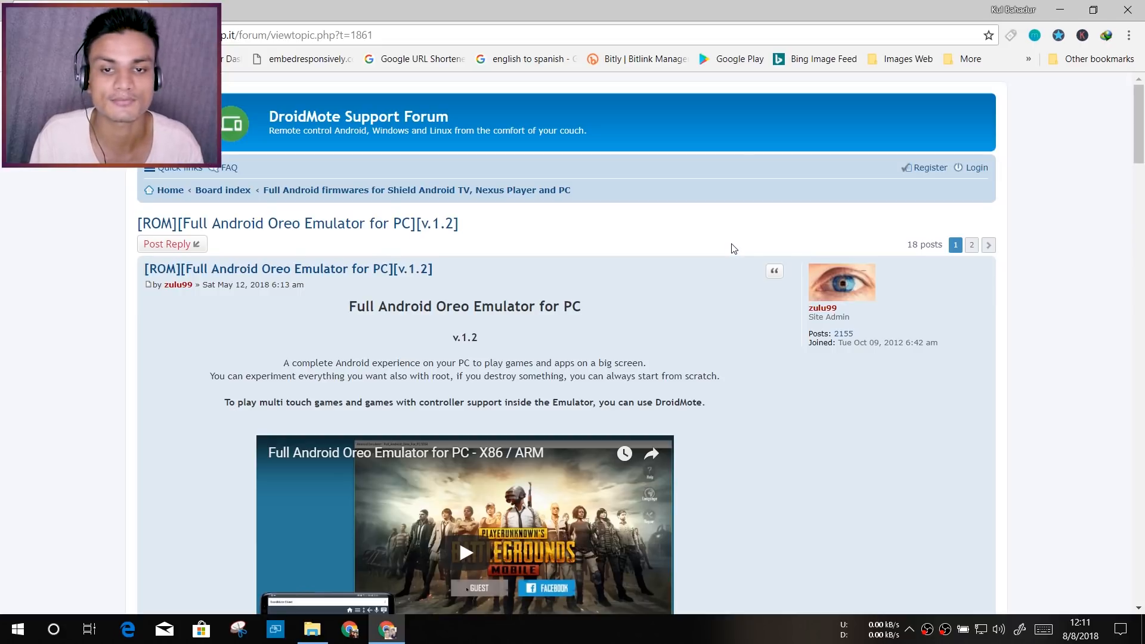
pyautogui.scroll(-3)
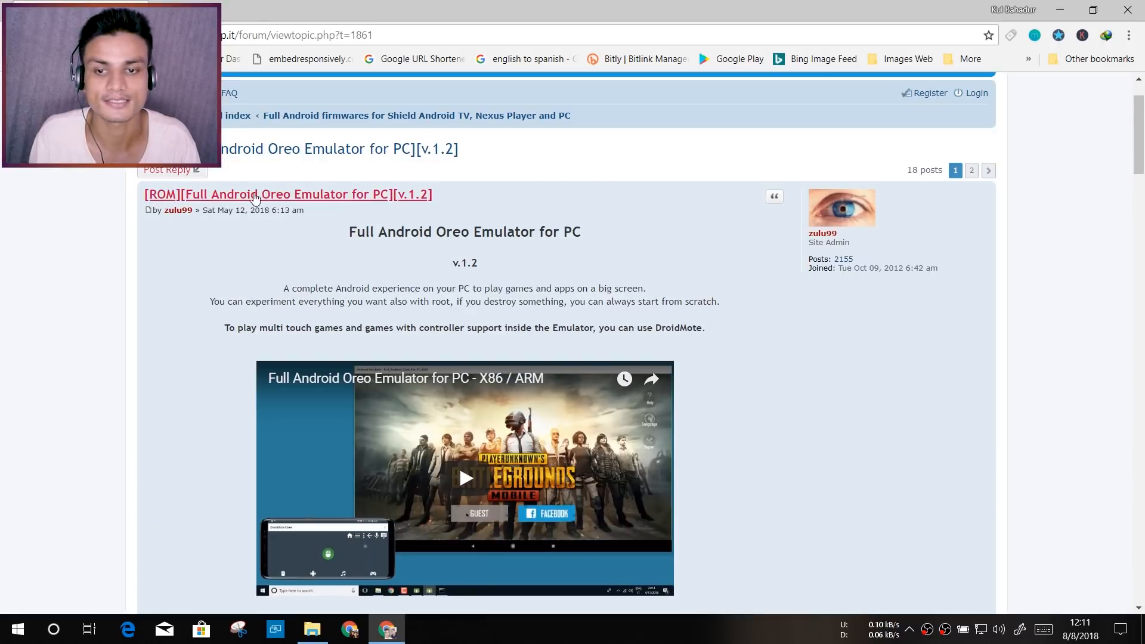
pyautogui.moveTo(731, 253)
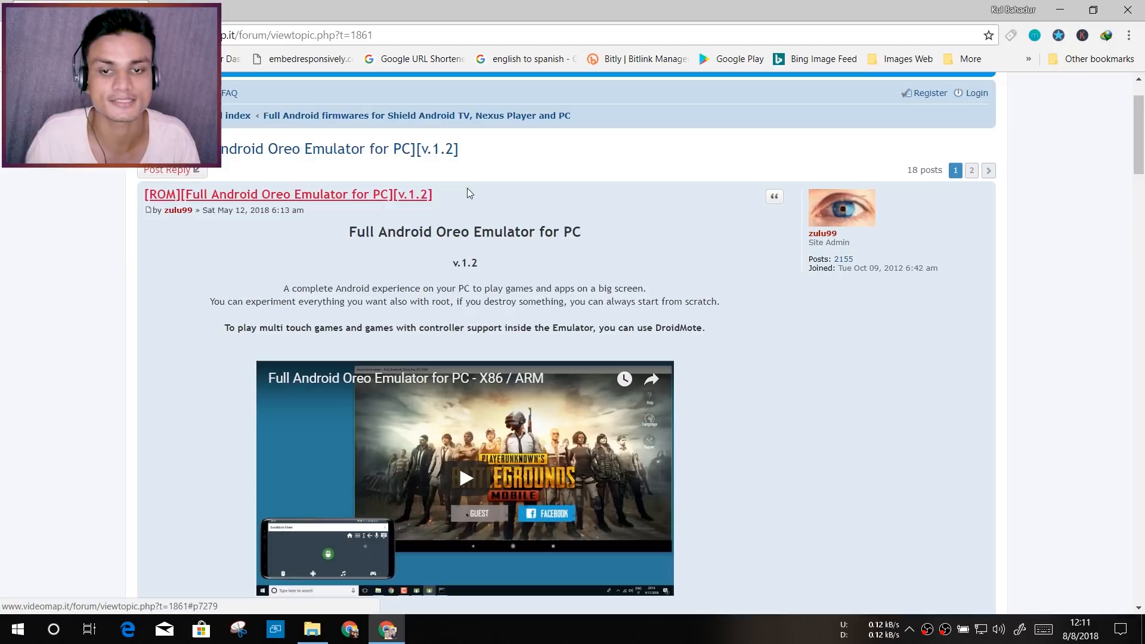
pyautogui.scroll(-3)
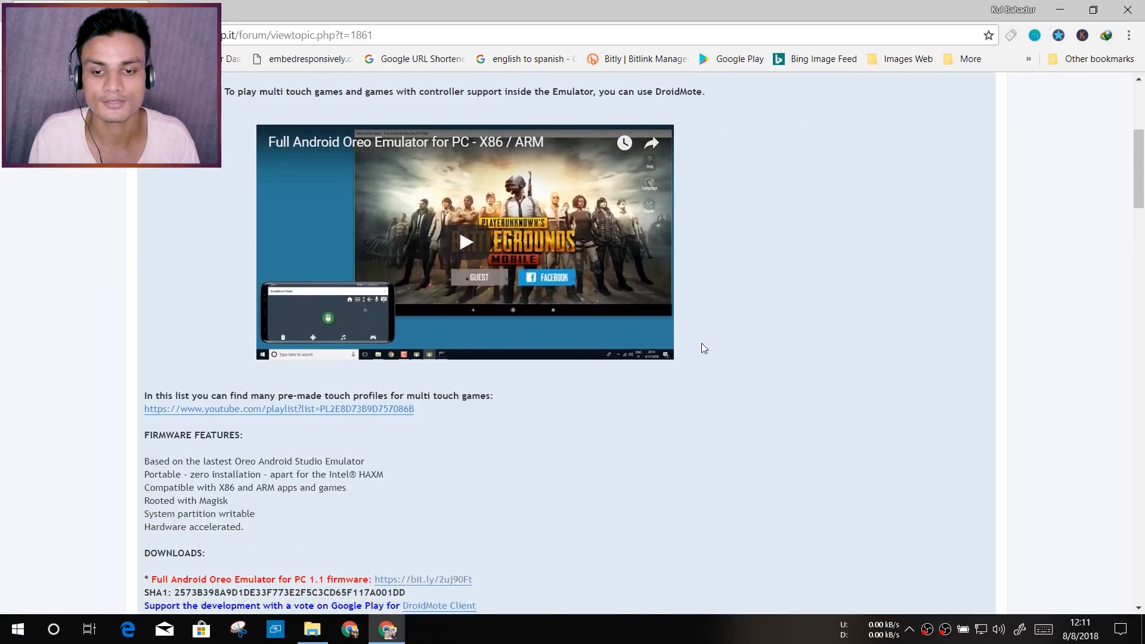
pyautogui.scroll(-3)
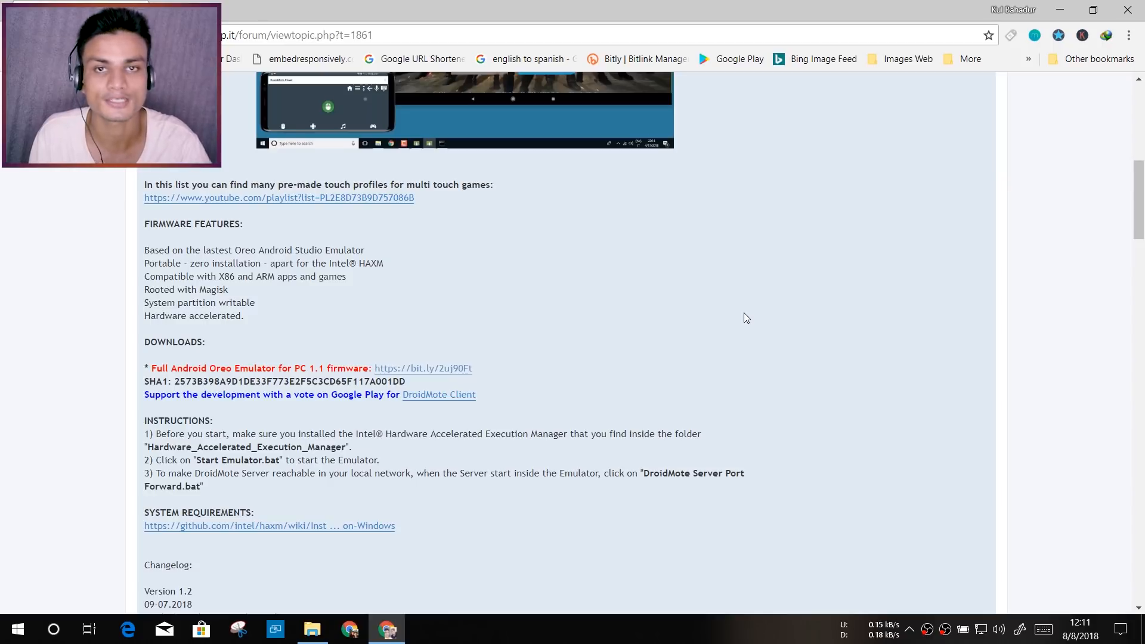
pyautogui.moveTo(757, 332)
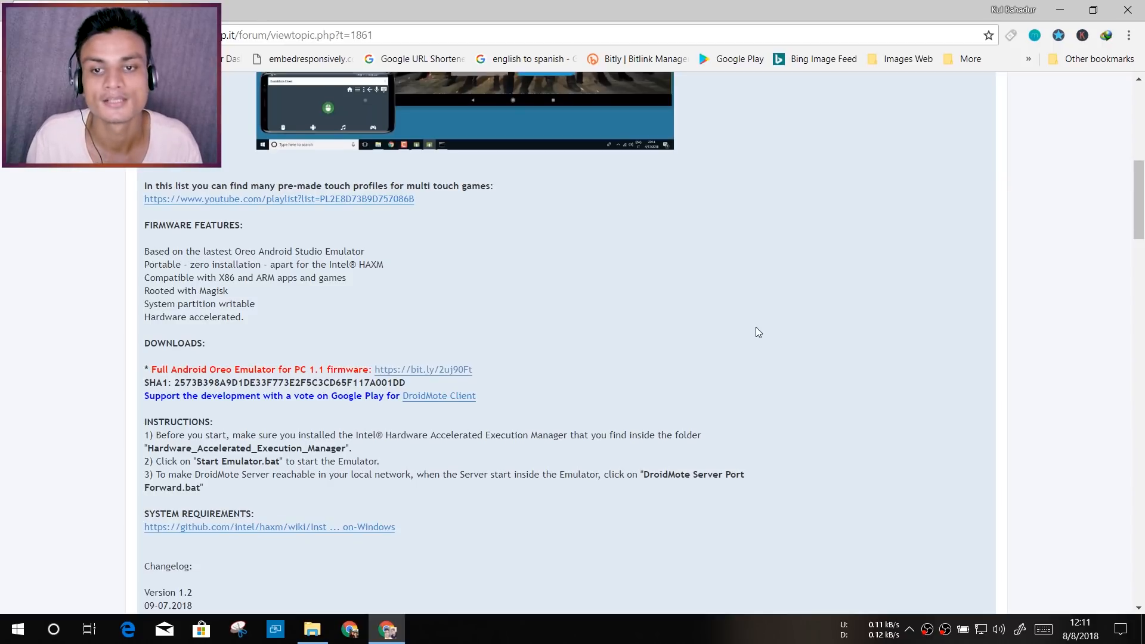
pyautogui.scroll(3)
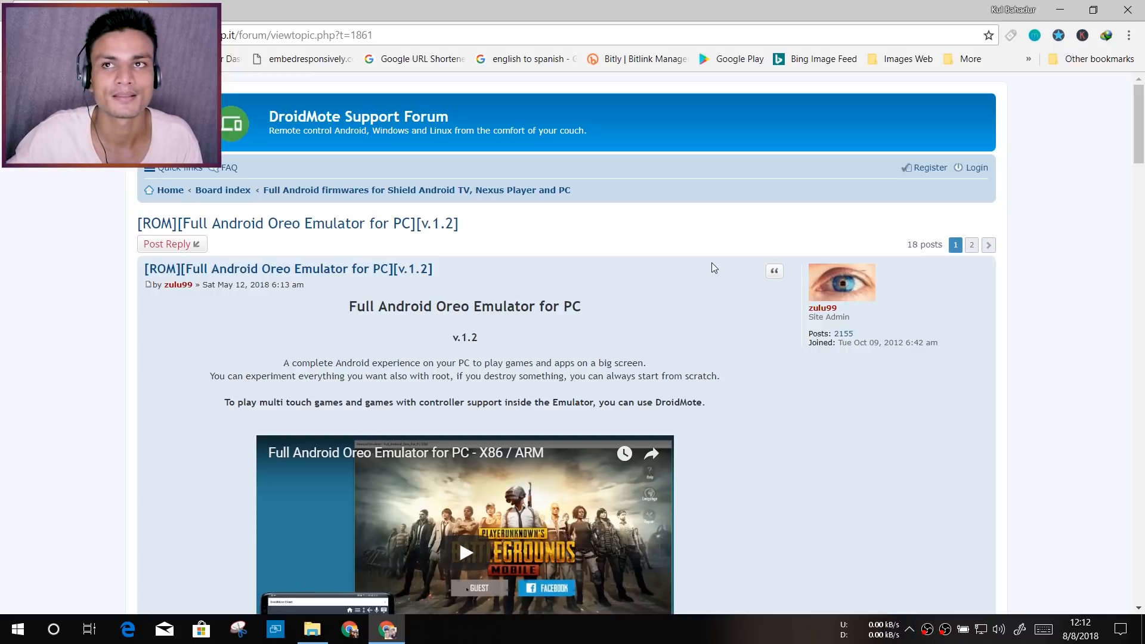
pyautogui.moveTo(678, 278)
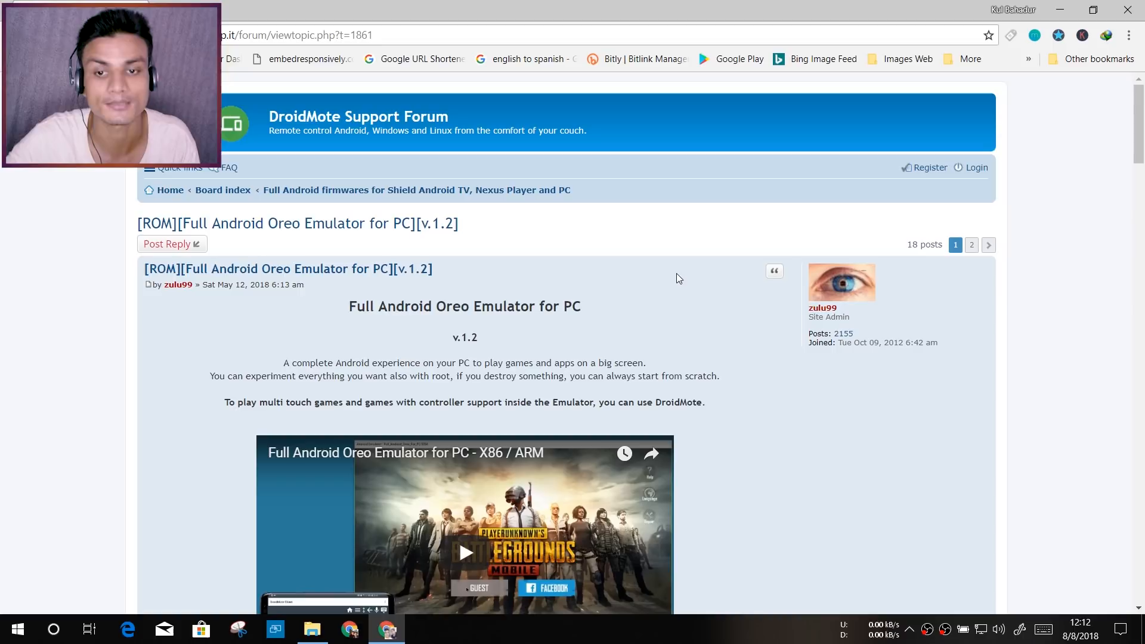
pyautogui.moveTo(717, 303)
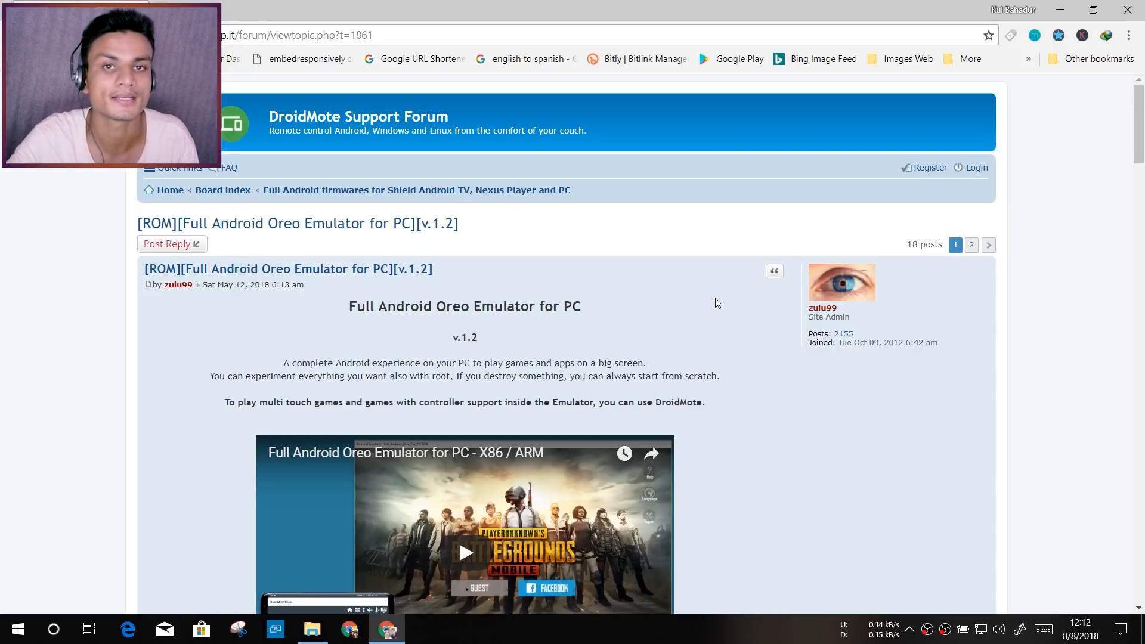
pyautogui.scroll(-3)
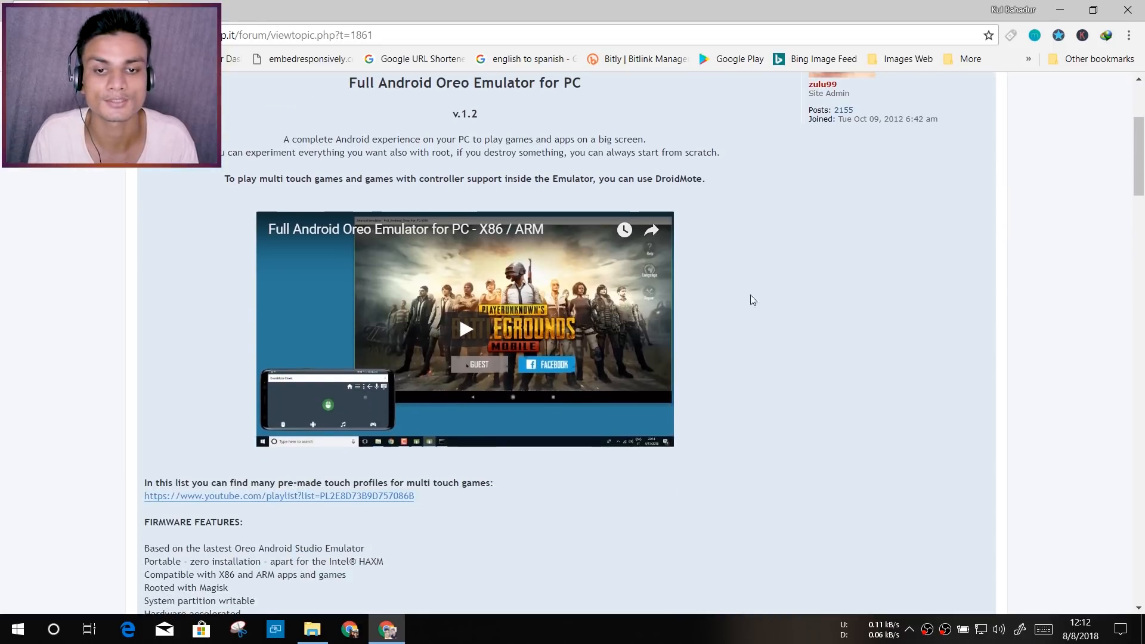
pyautogui.scroll(-3)
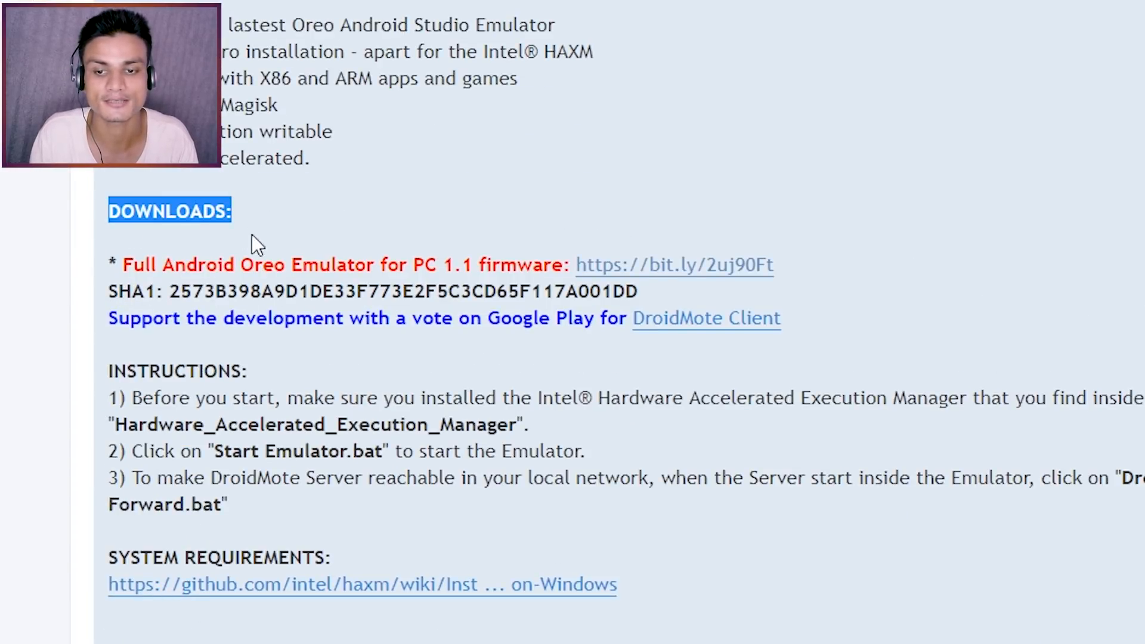
# Step: Follow the bit.ly firmware link, start the 908.8 MB Oreo archive download on MEGA, then pause it
pyautogui.click(402, 279)
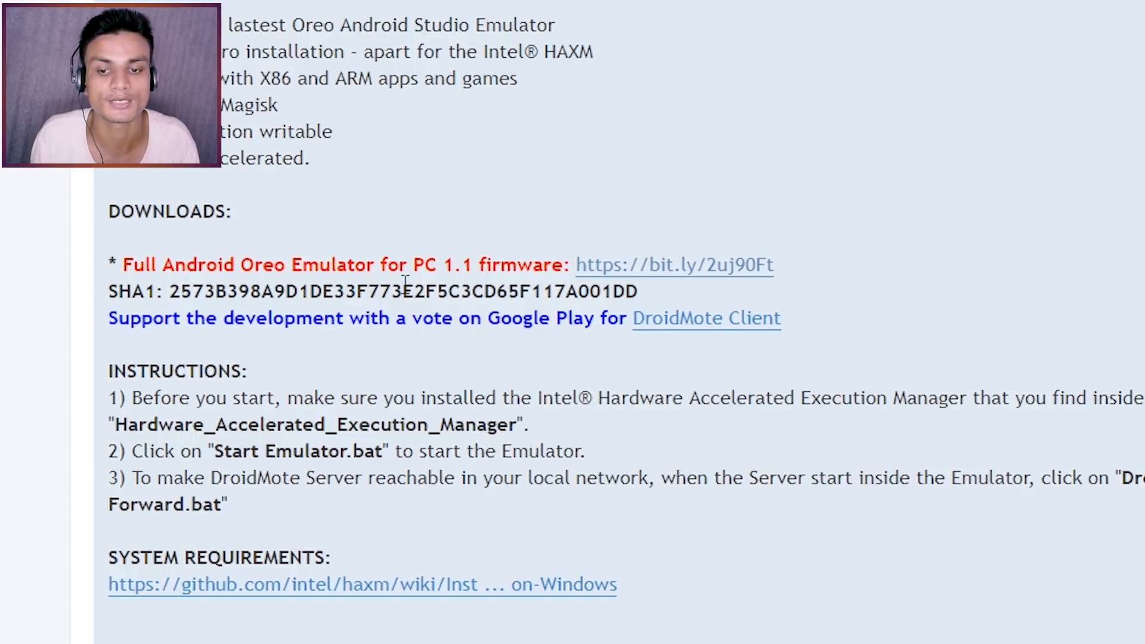
pyautogui.moveTo(702, 274)
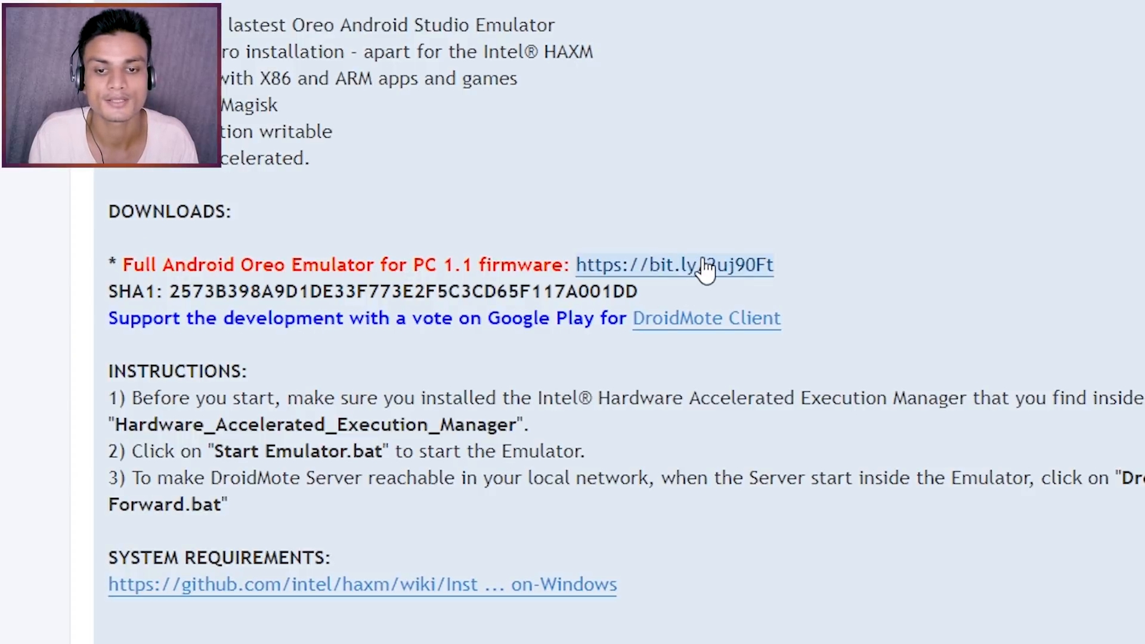
pyautogui.click(672, 265)
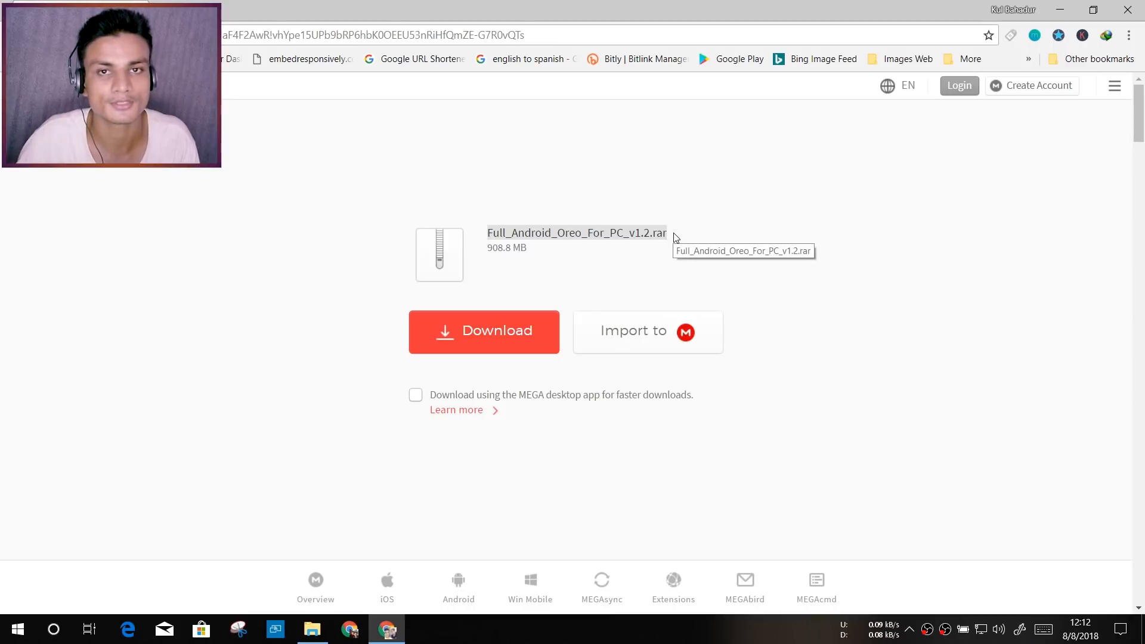
pyautogui.moveTo(660, 263)
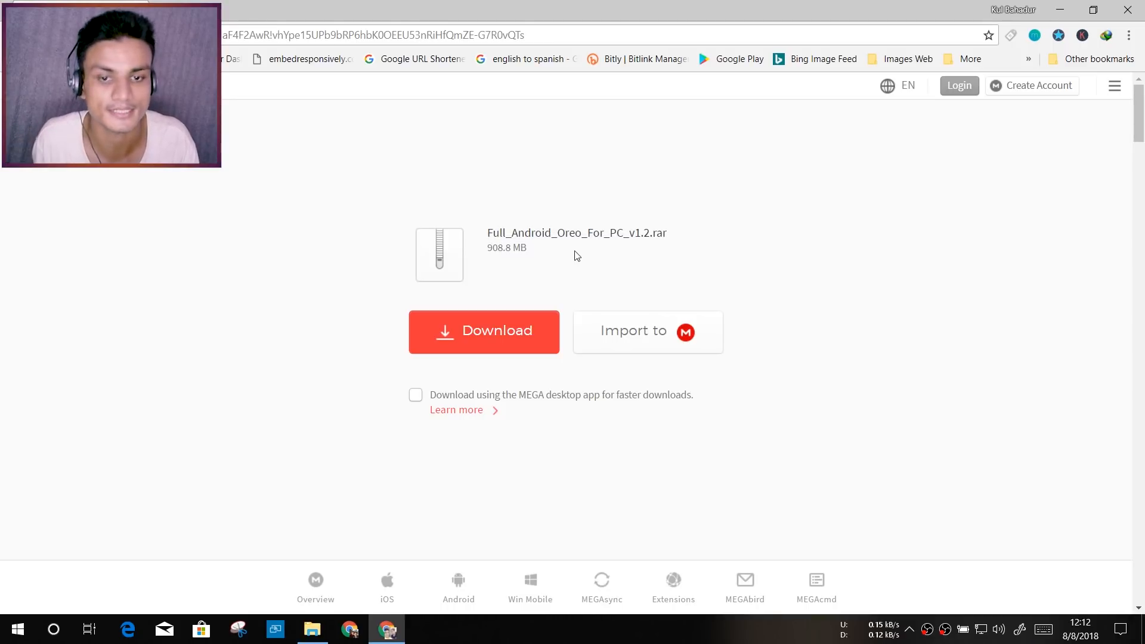
pyautogui.click(483, 331)
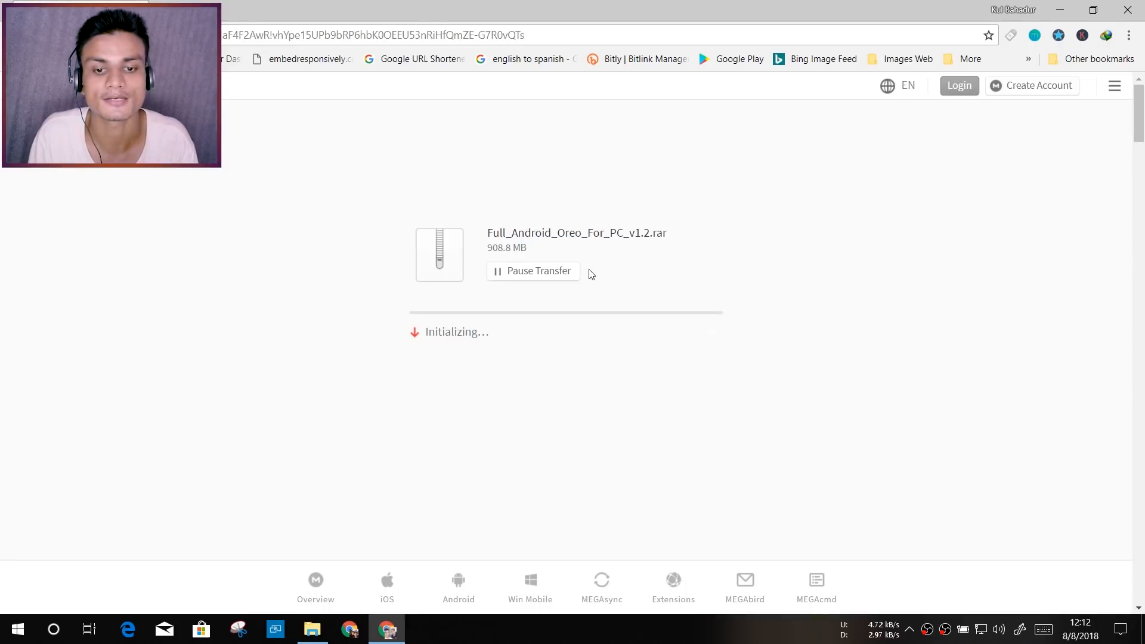
pyautogui.click(533, 270)
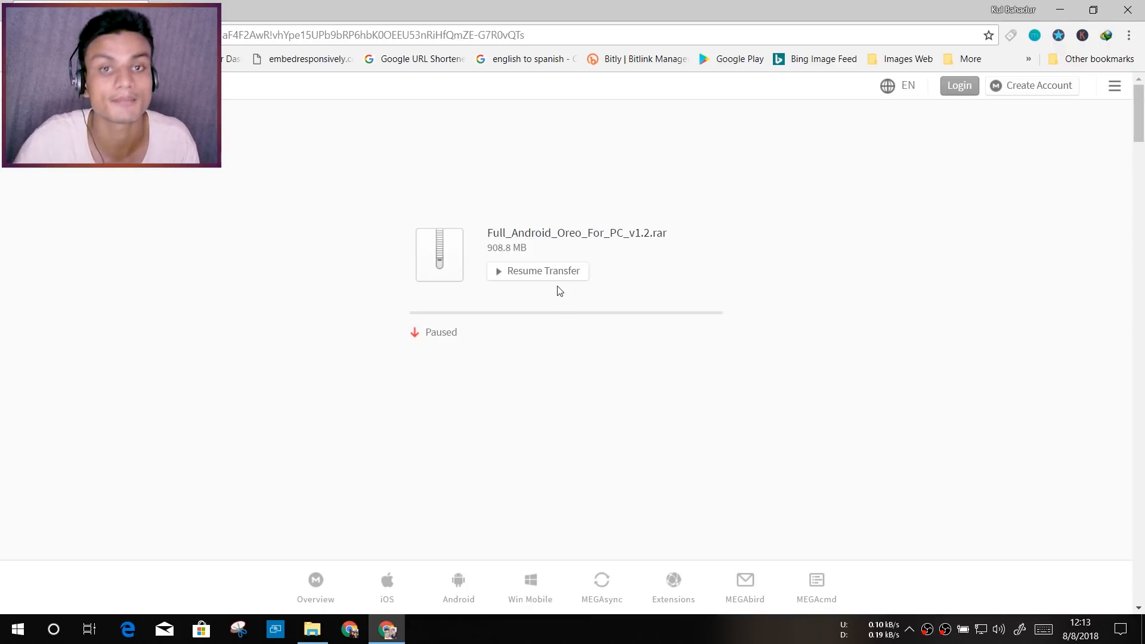
pyautogui.moveTo(562, 281)
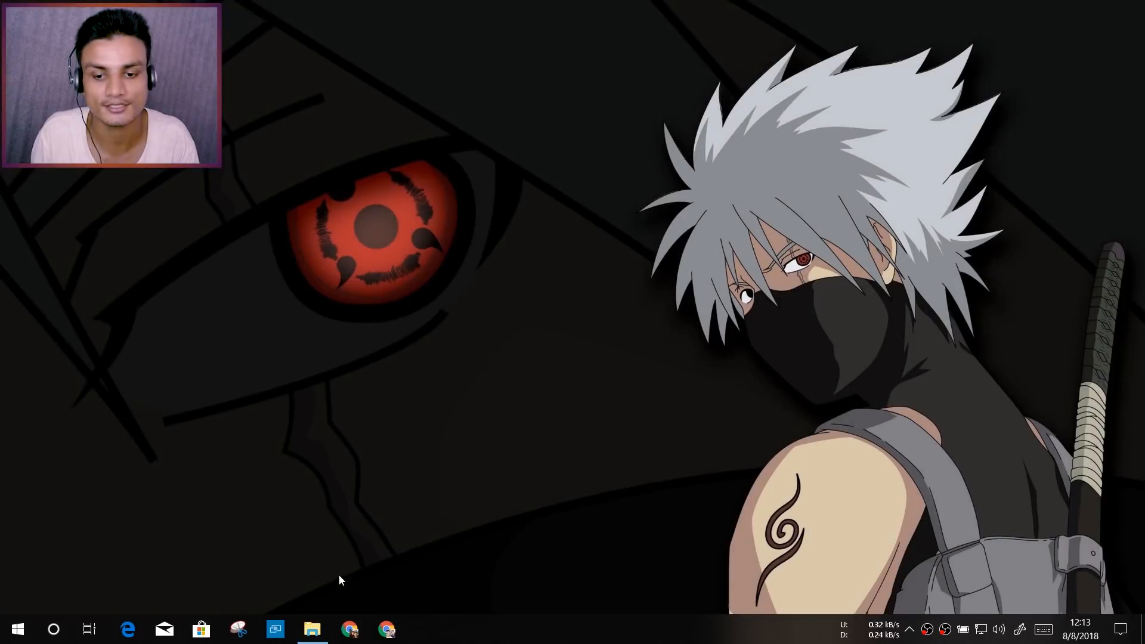
# Step: Extract Full_Android_Oreo_For_PC_v1.2.rar in Downloads into its own folder with WinRAR
pyautogui.click(312, 628)
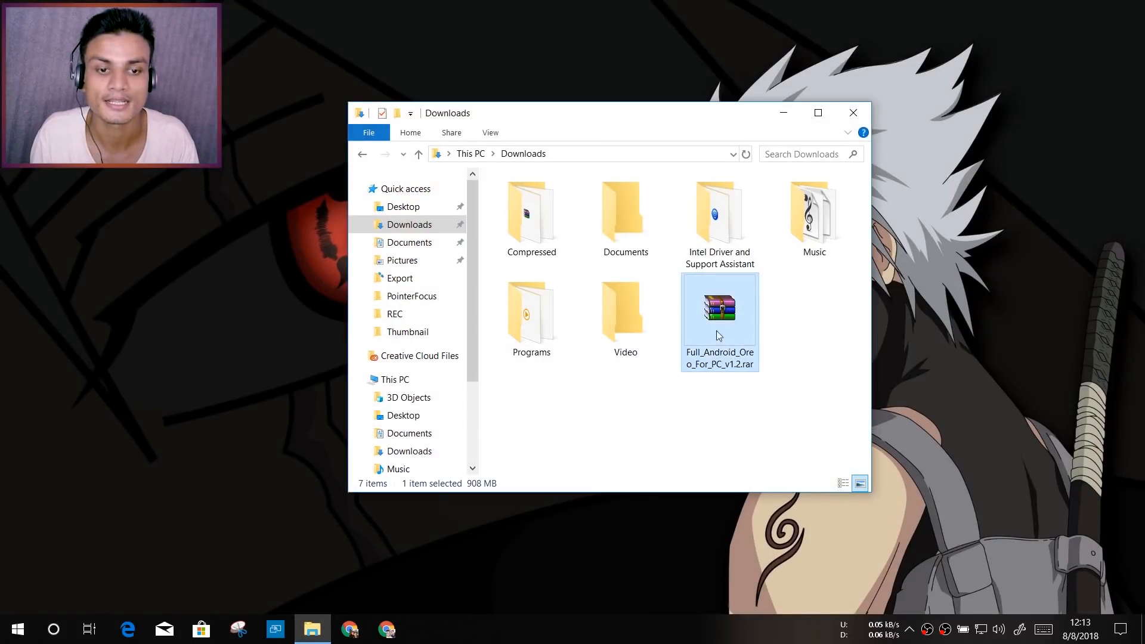
pyautogui.moveTo(719, 373)
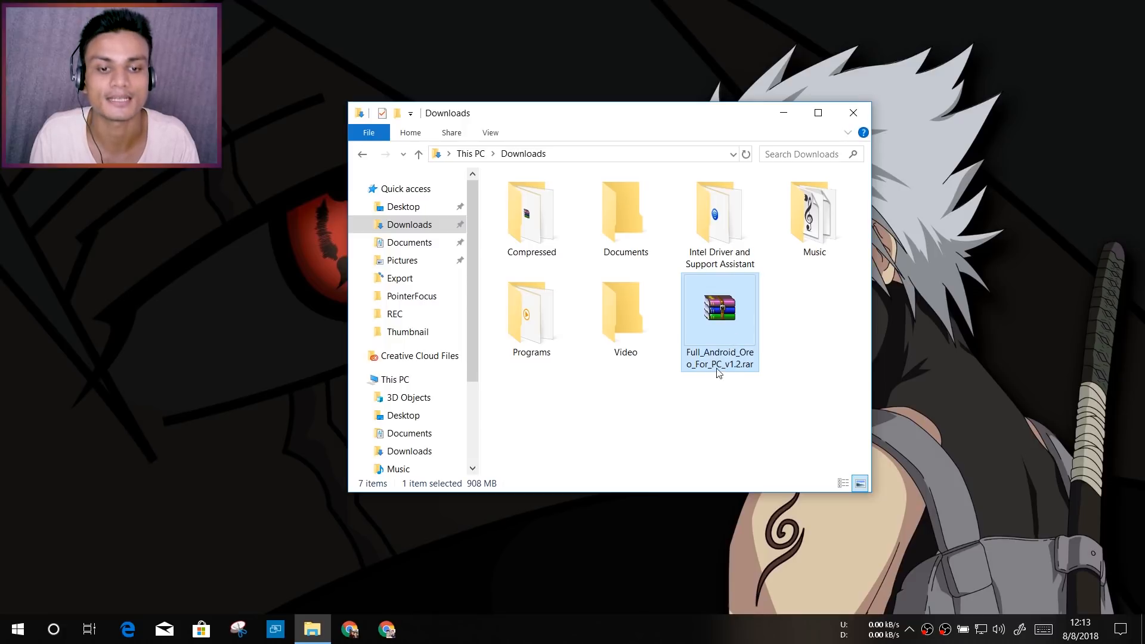
pyautogui.moveTo(722, 384)
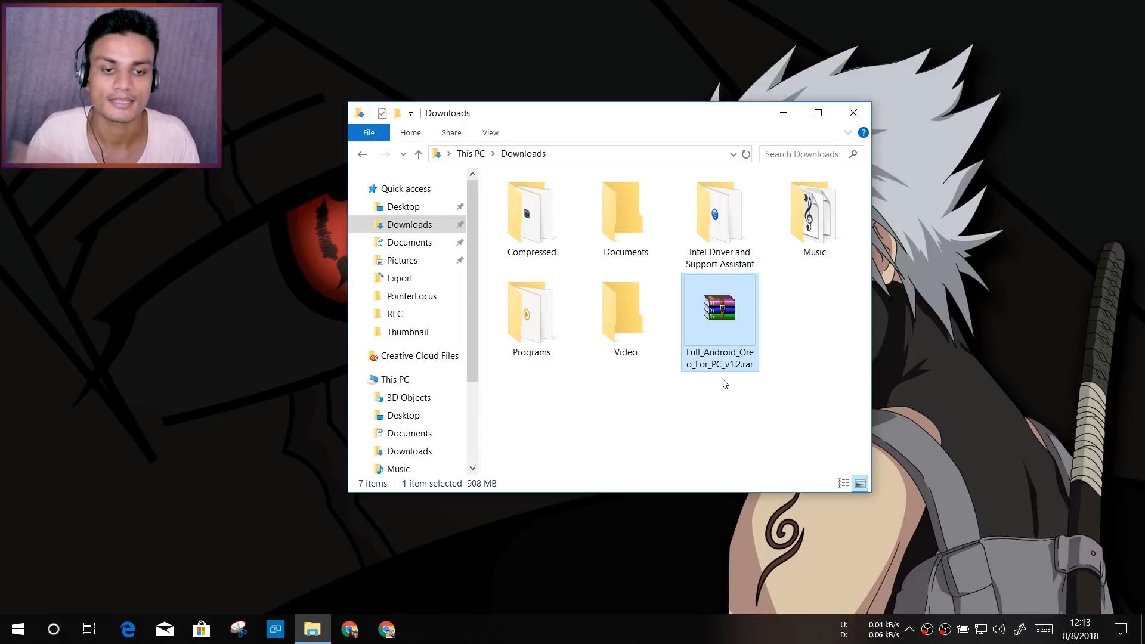
pyautogui.rightClick(719, 306)
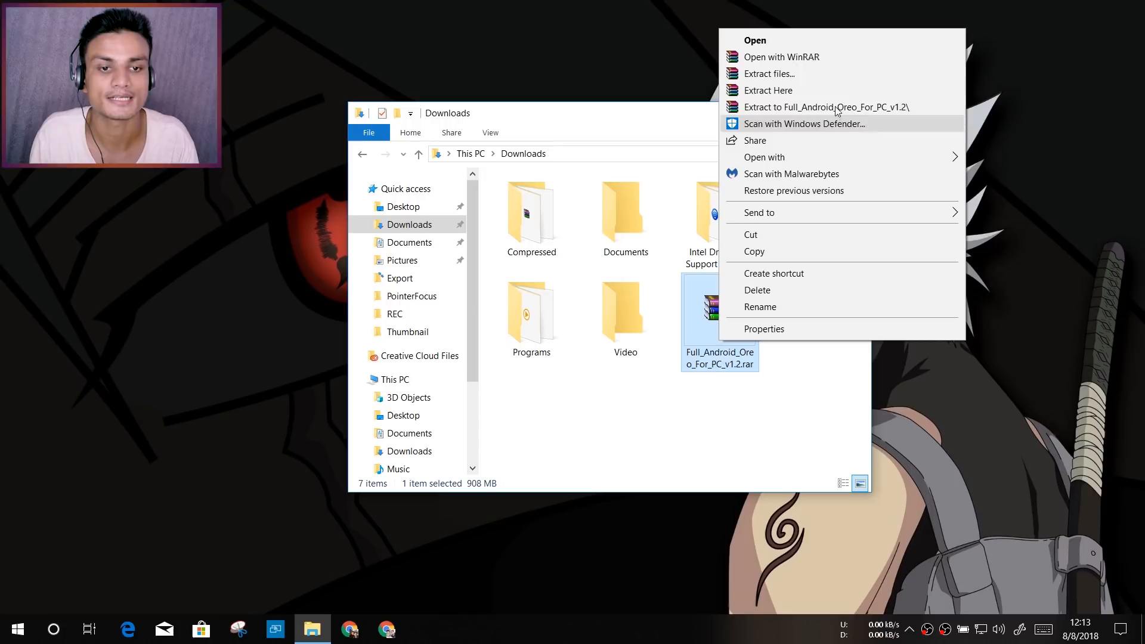
pyautogui.moveTo(832, 107)
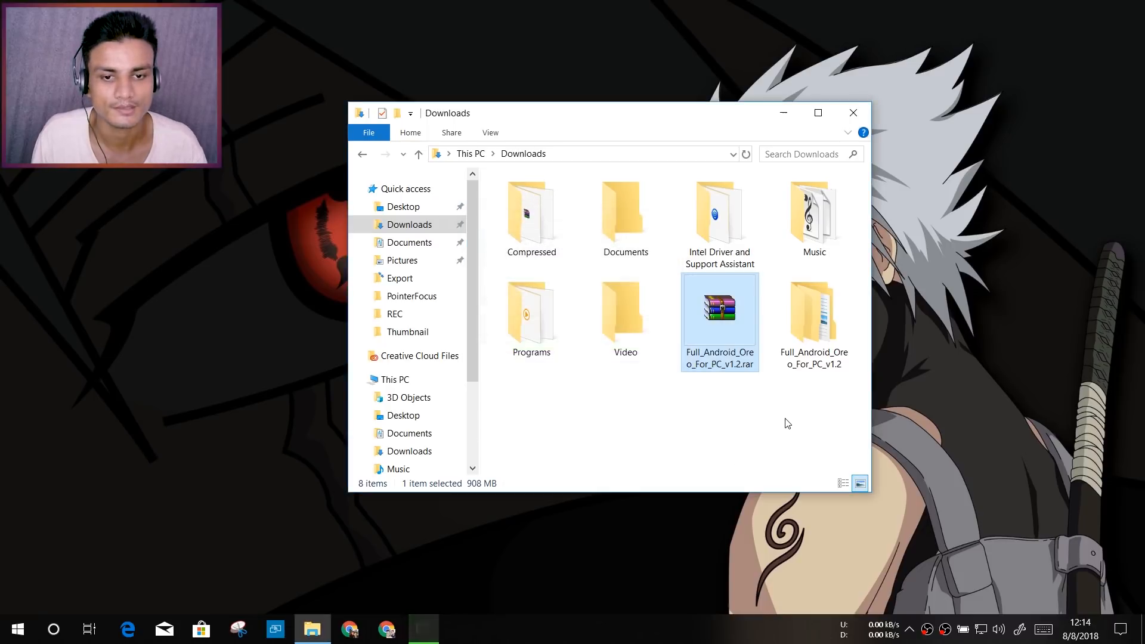
pyautogui.moveTo(784, 419)
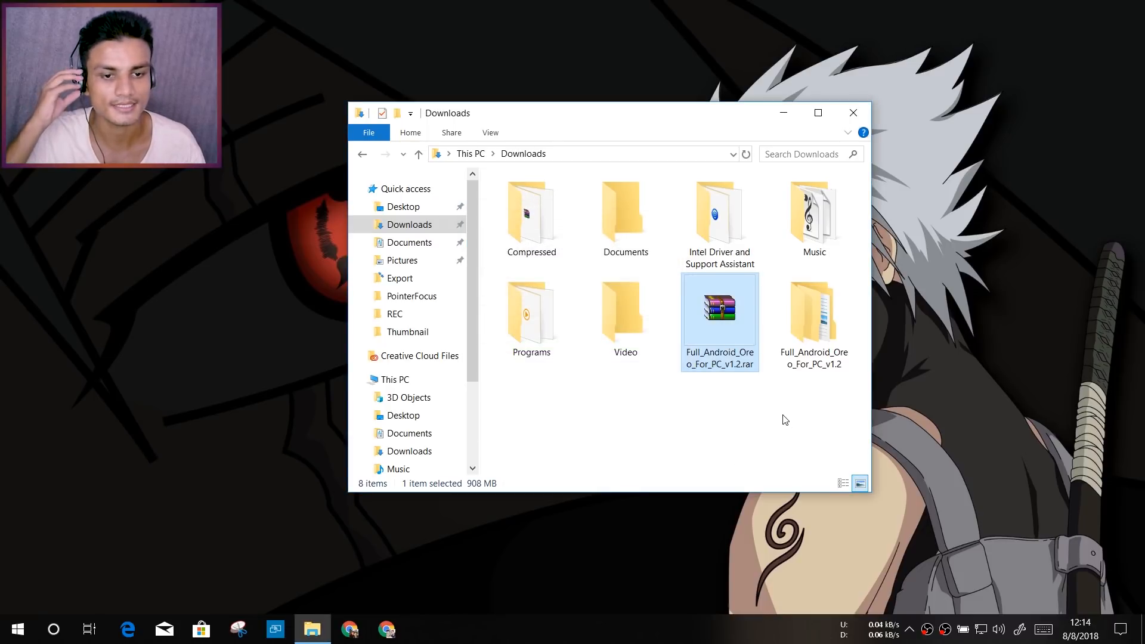
pyautogui.click(813, 322)
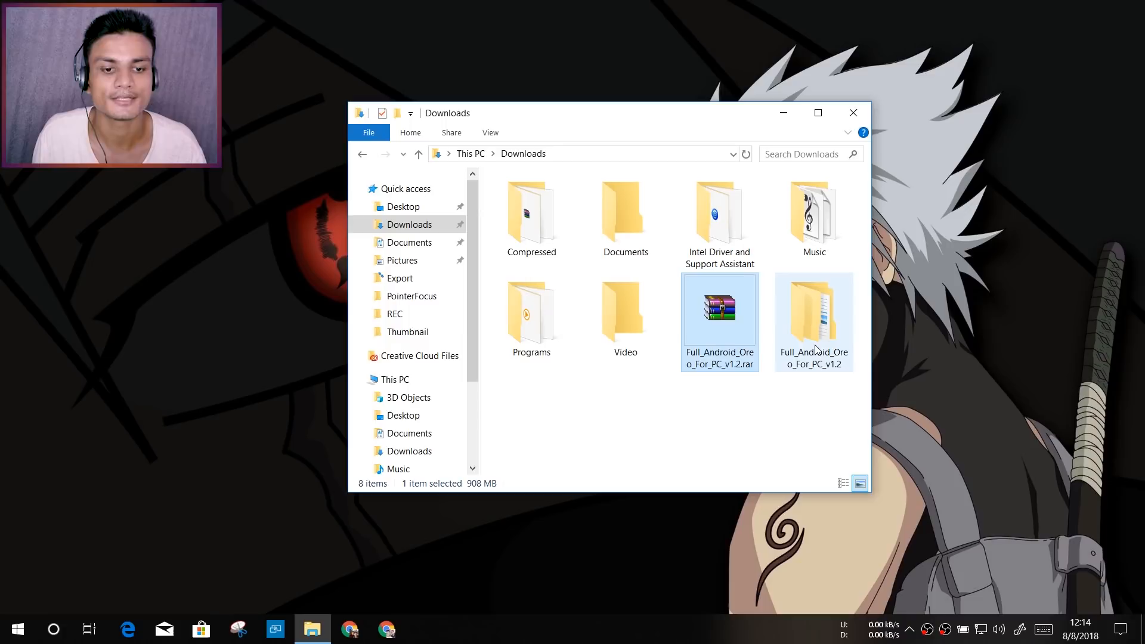
# Step: Browse into the extracted Full_Android_Oreo_For_PC folder and inspect the intelhaxm-android.exe HAXM installer
pyautogui.doubleClick(814, 314)
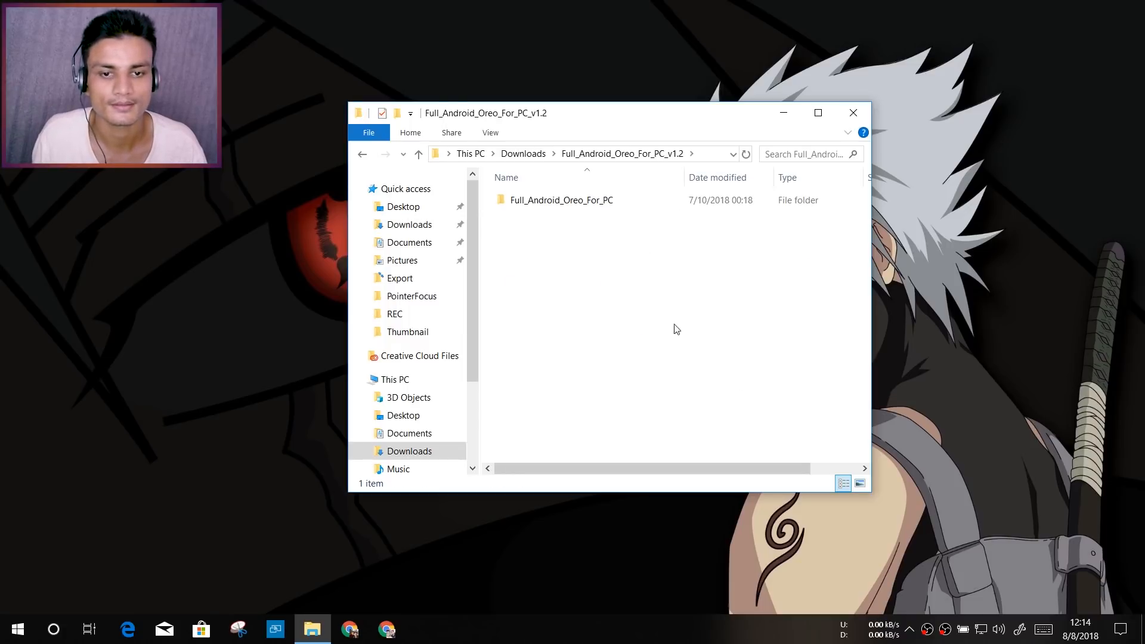
pyautogui.doubleClick(560, 199)
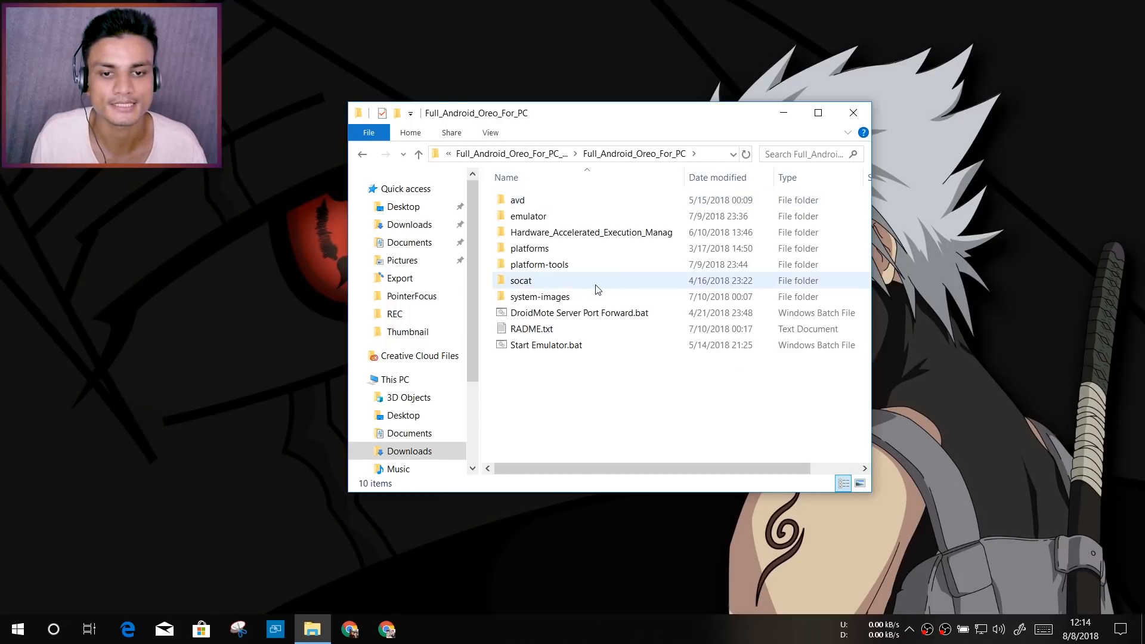
pyautogui.click(529, 248)
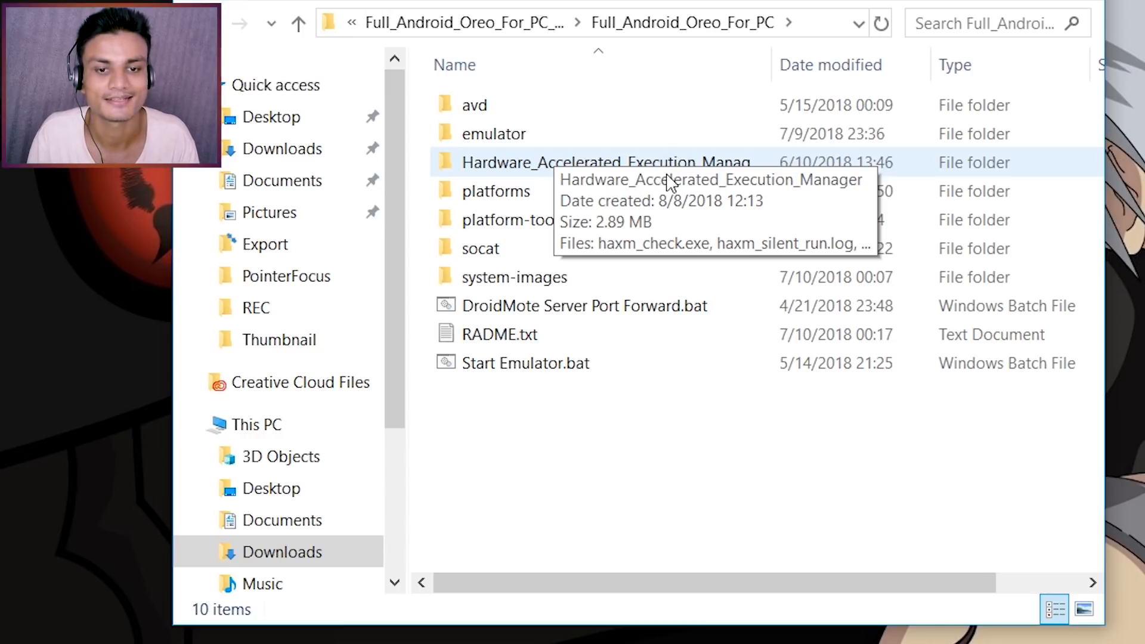
pyautogui.doubleClick(606, 162)
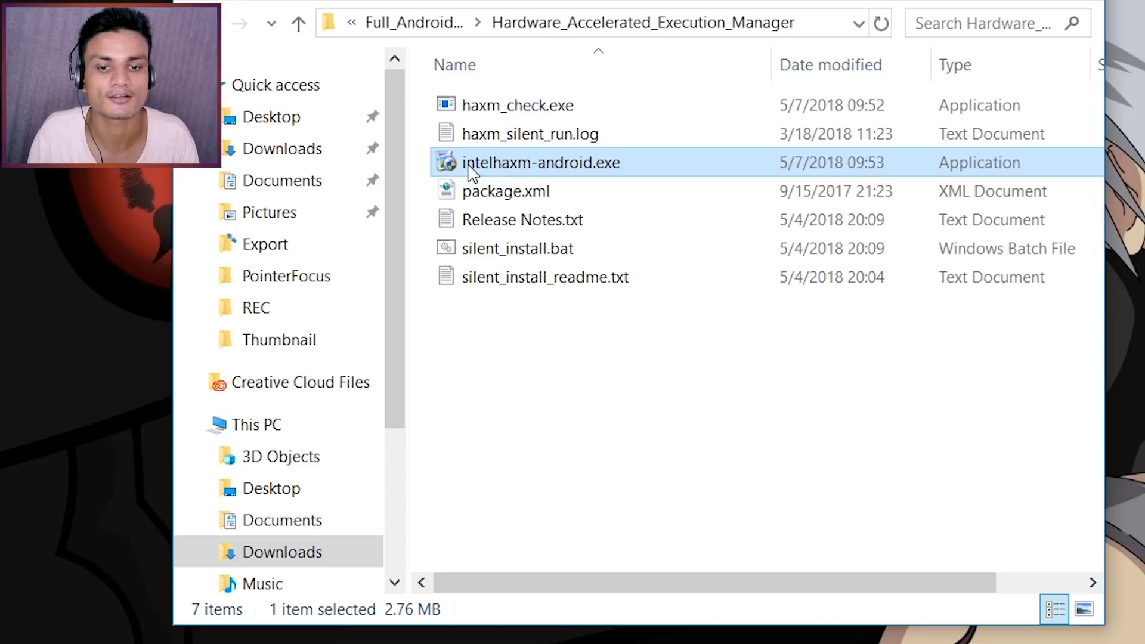
pyautogui.moveTo(526, 175)
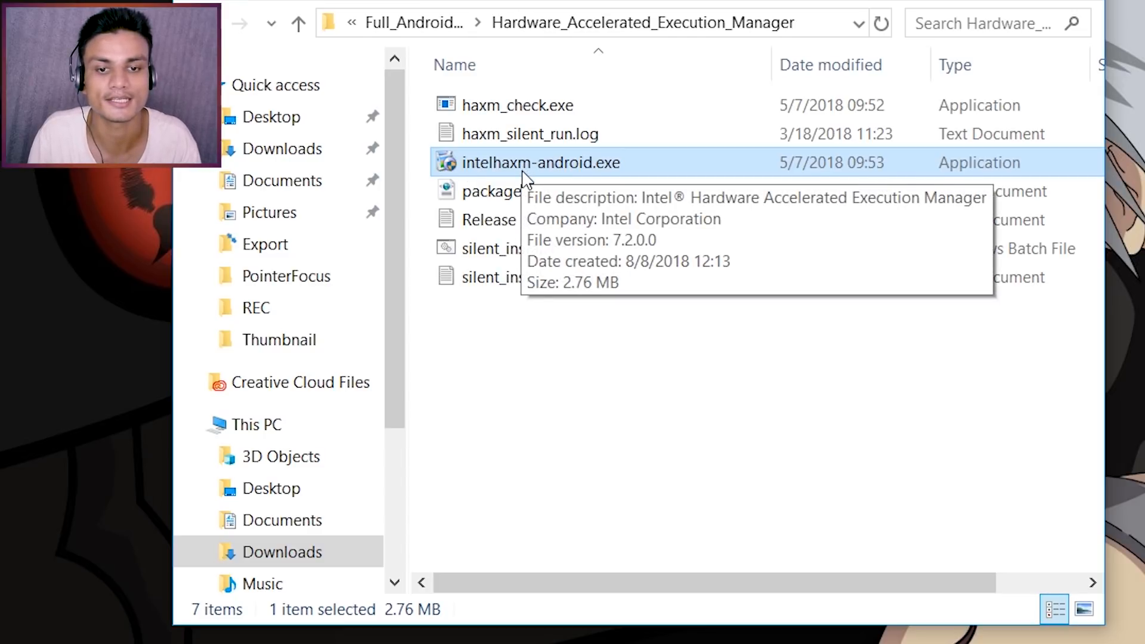
pyautogui.rightClick(541, 162)
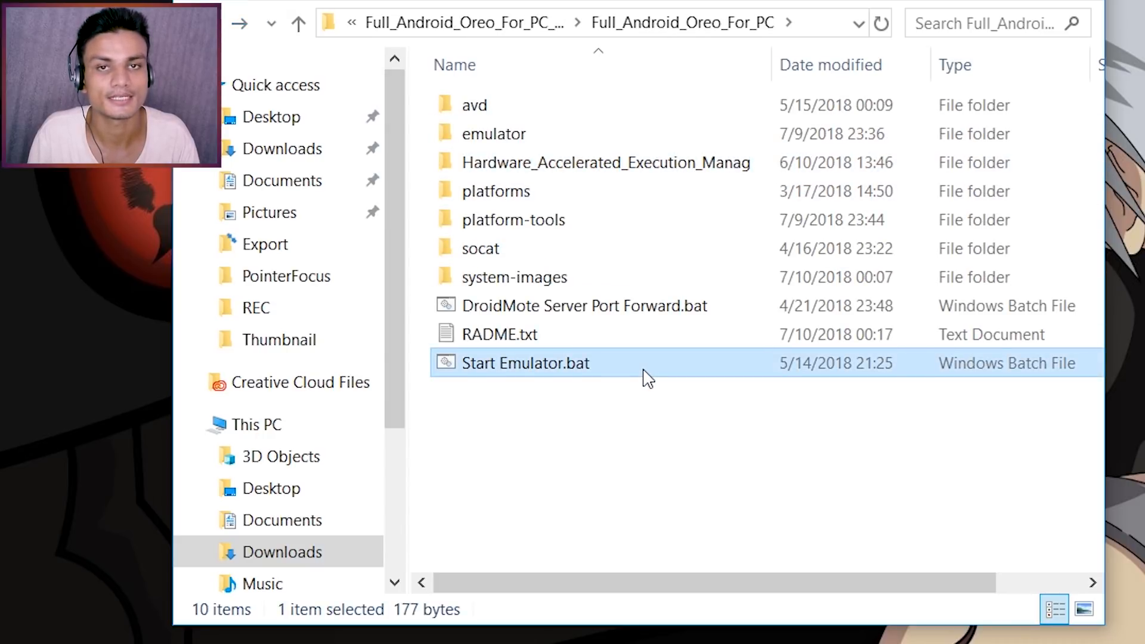
pyautogui.moveTo(494, 387)
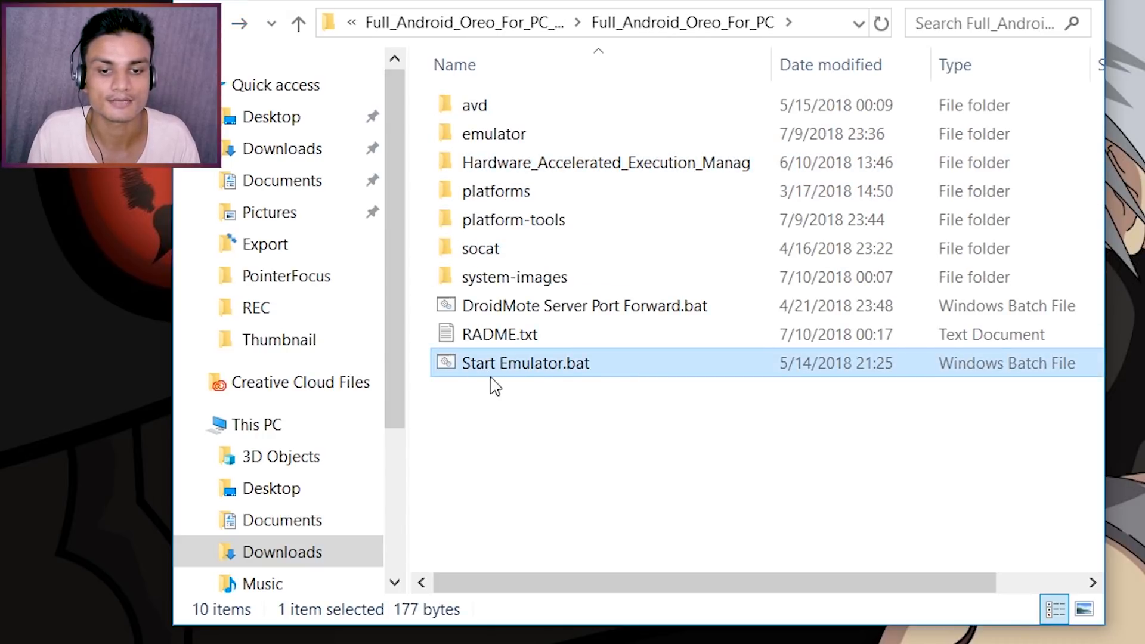
pyautogui.moveTo(584, 381)
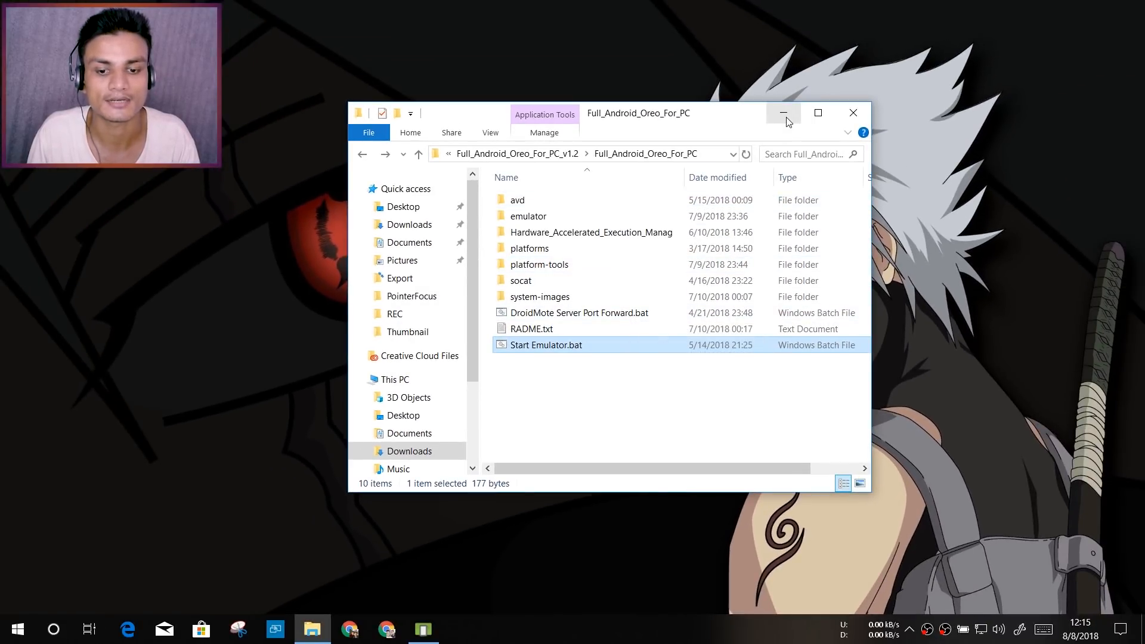
# Step: Run Start Emulator.bat and let the Oreo virtual device boot
pyautogui.doubleClick(545, 344)
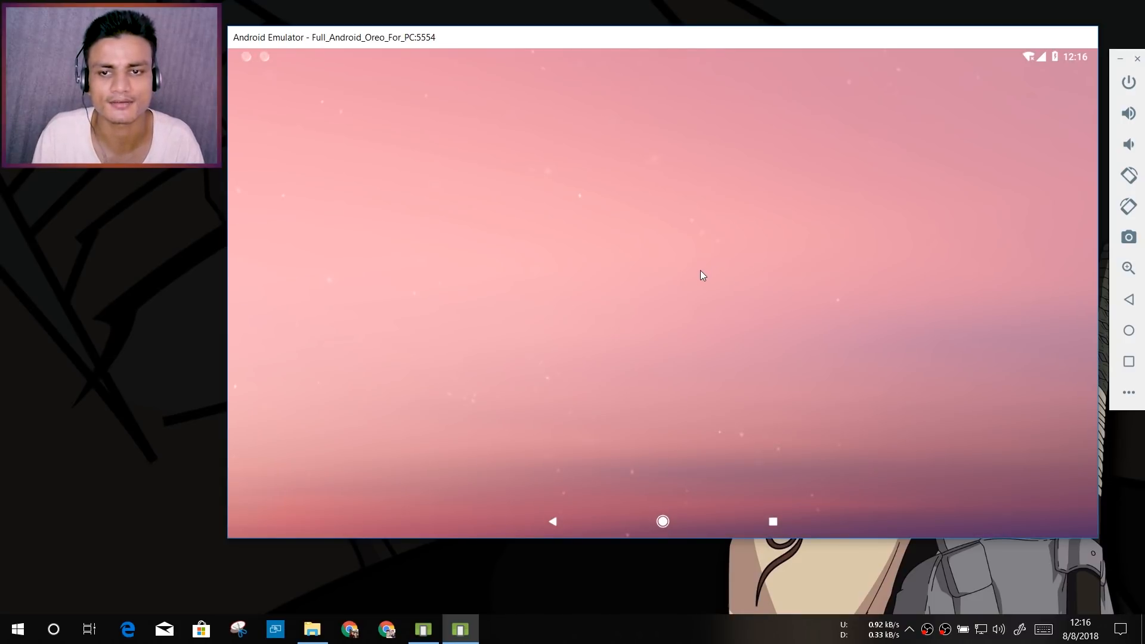
# Step: Dismiss Google's security-check prompt on the emulator's home screen
pyautogui.click(663, 521)
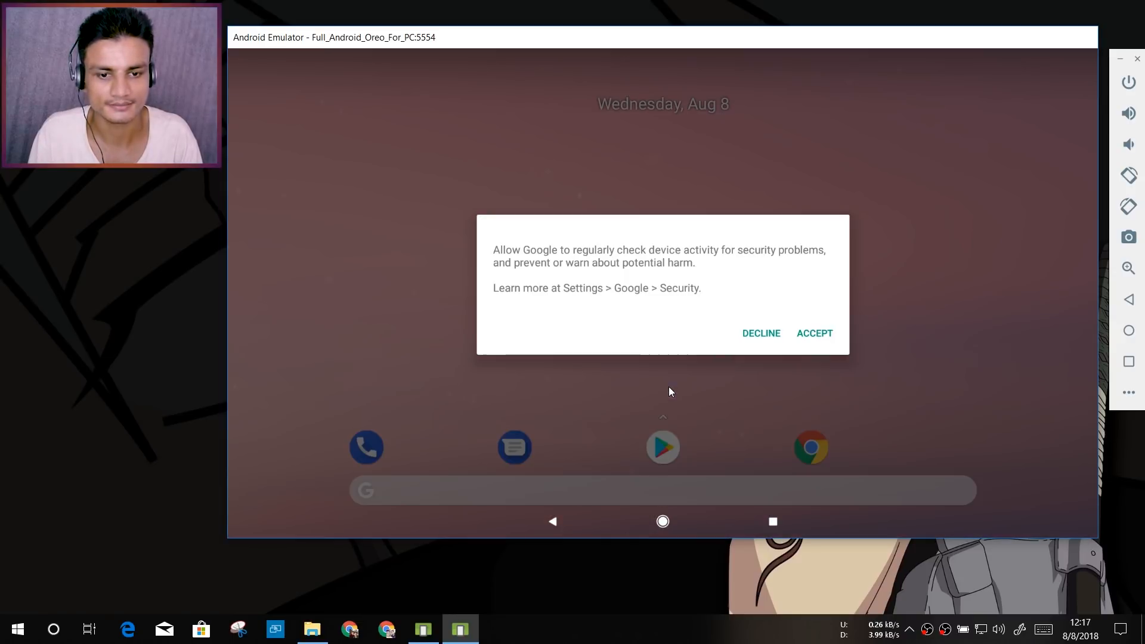
pyautogui.click(813, 333)
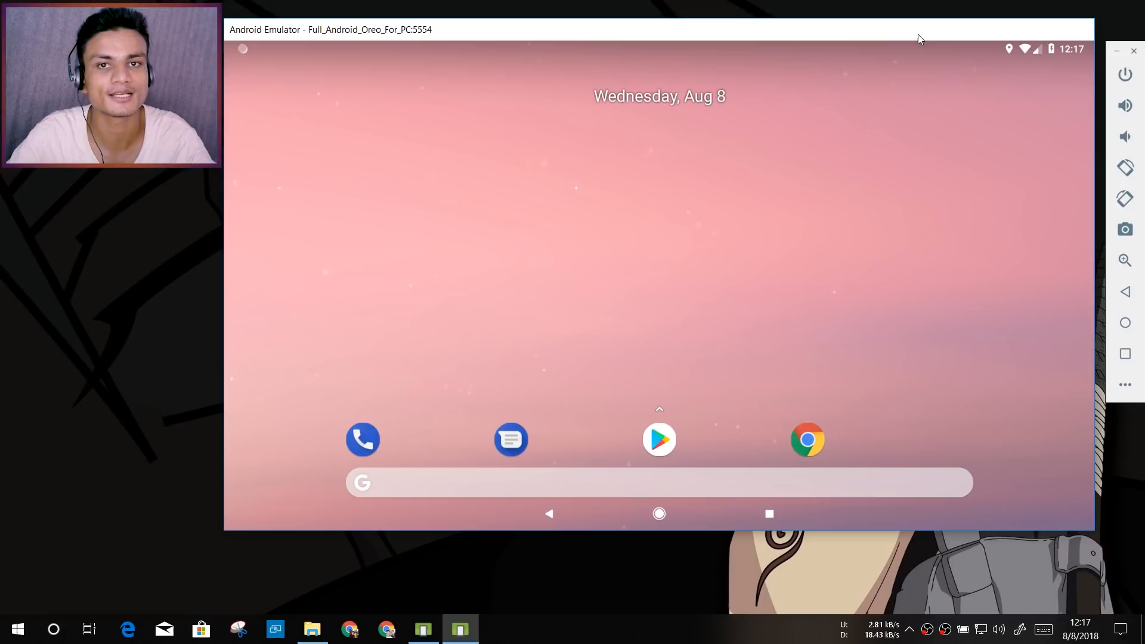
pyautogui.moveTo(450, 84)
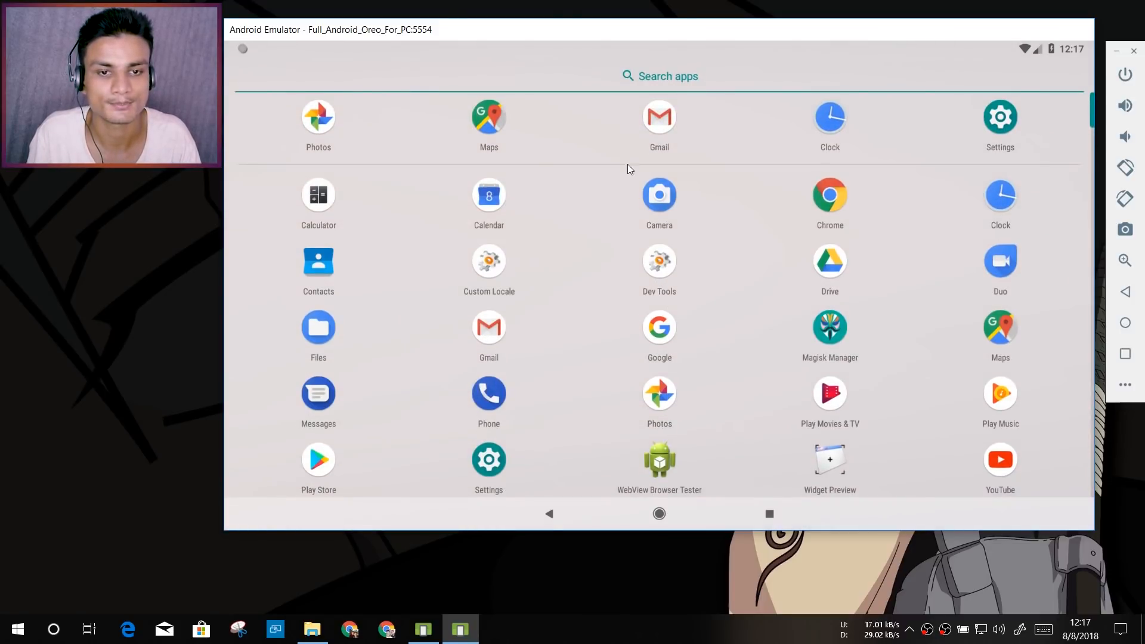
# Step: Check Android version 8.1.0 under Settings > System > About emulated device, then return home
pyautogui.click(657, 513)
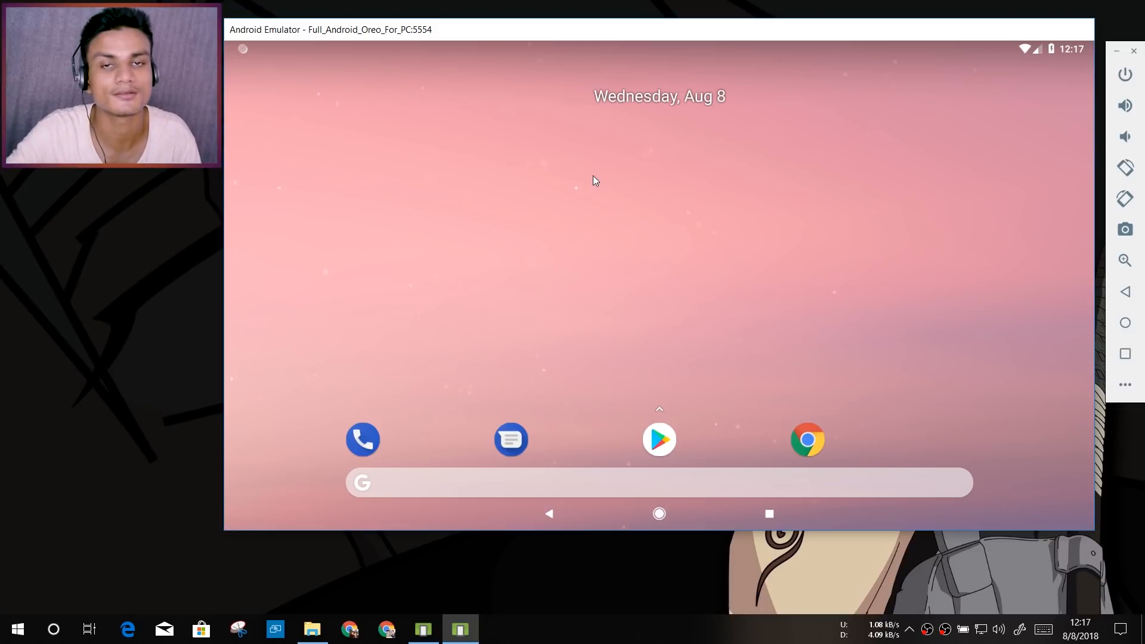
pyautogui.moveTo(507, 173)
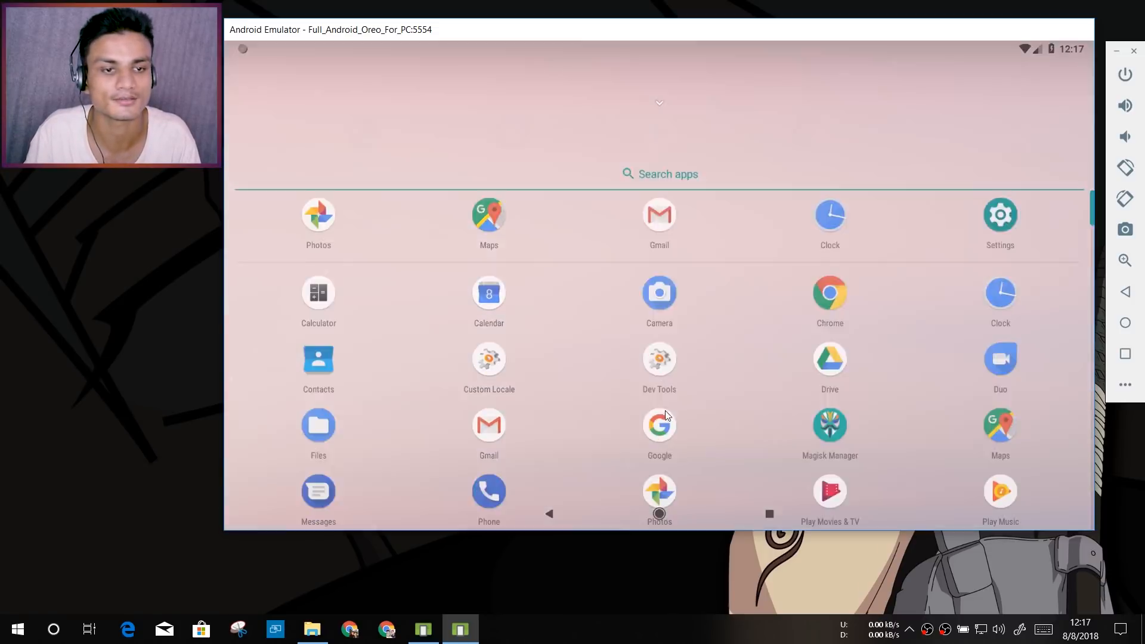
pyautogui.scroll(3)
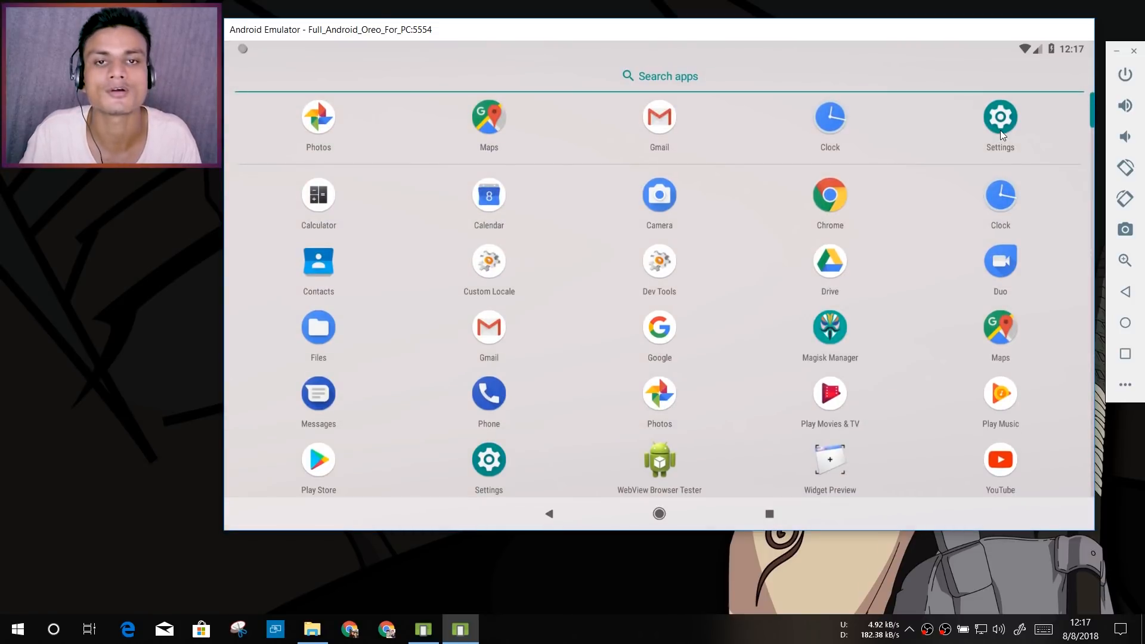
pyautogui.click(999, 116)
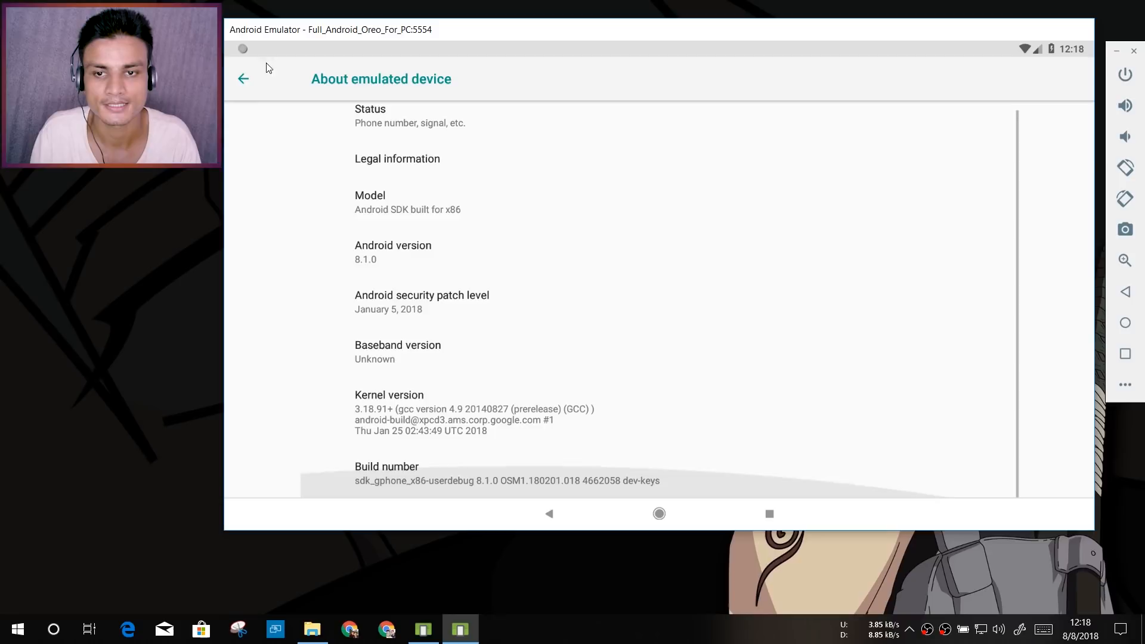
pyautogui.click(243, 79)
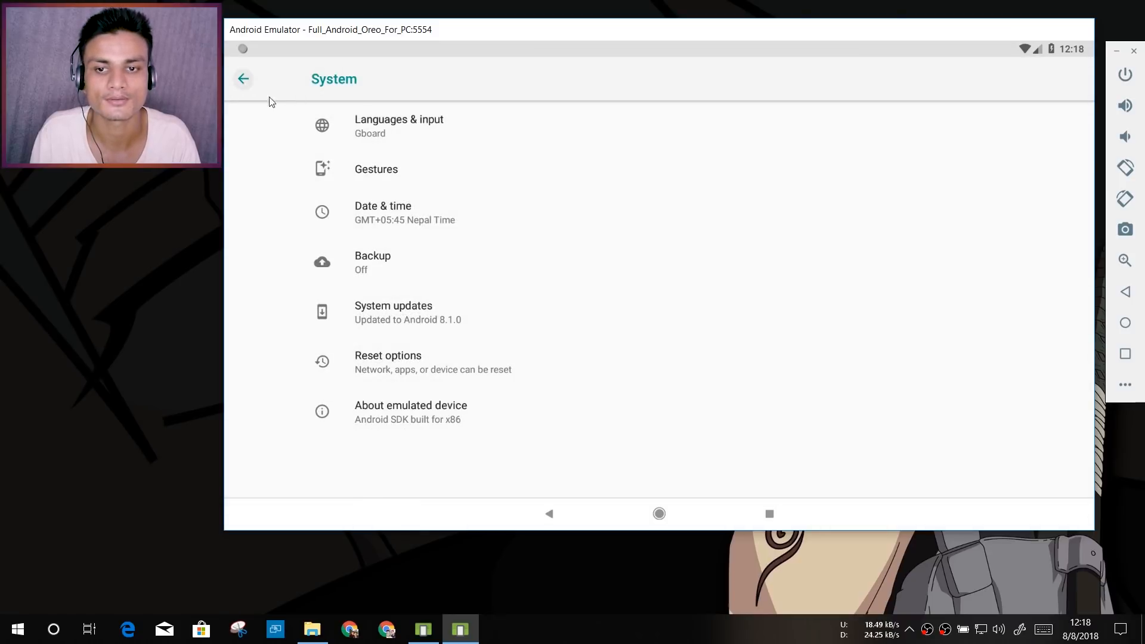
pyautogui.click(243, 79)
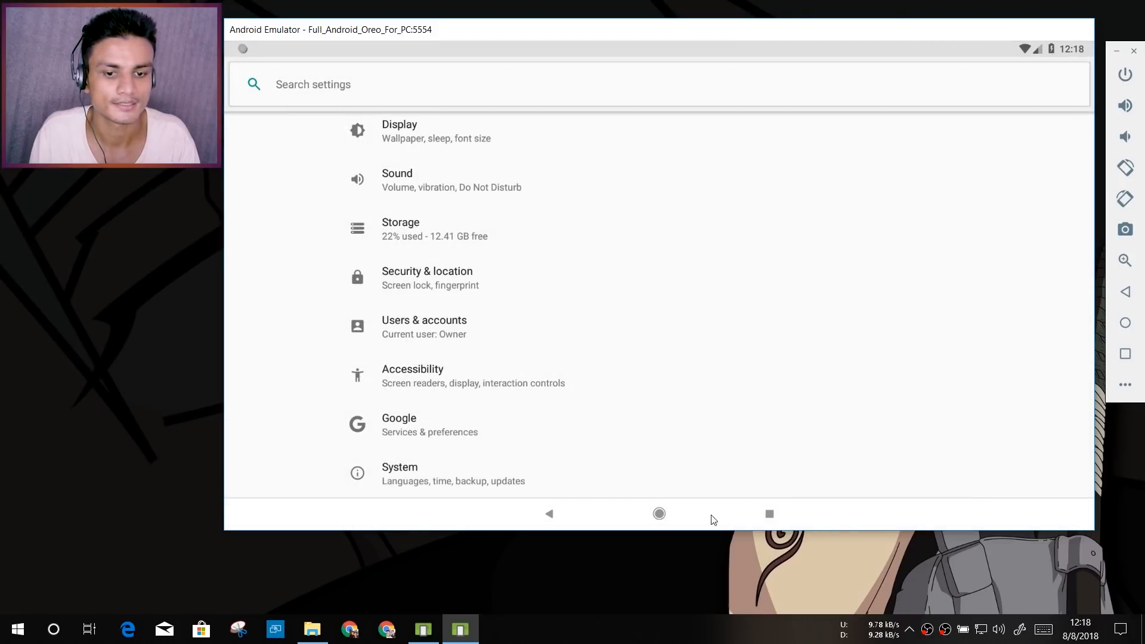
pyautogui.click(658, 513)
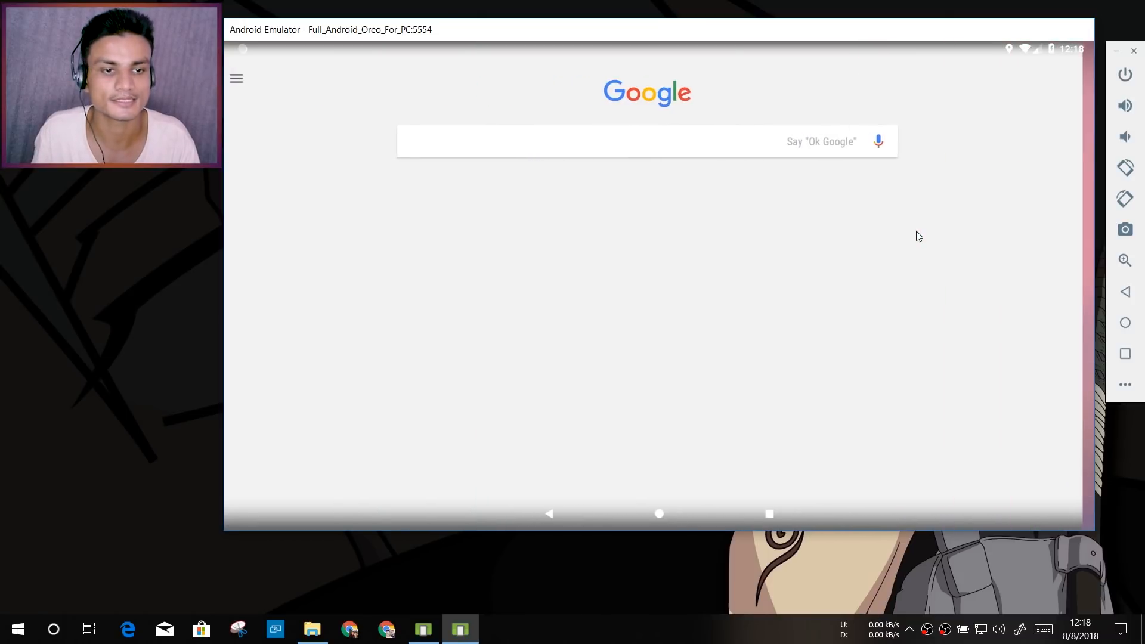
pyautogui.click(658, 514)
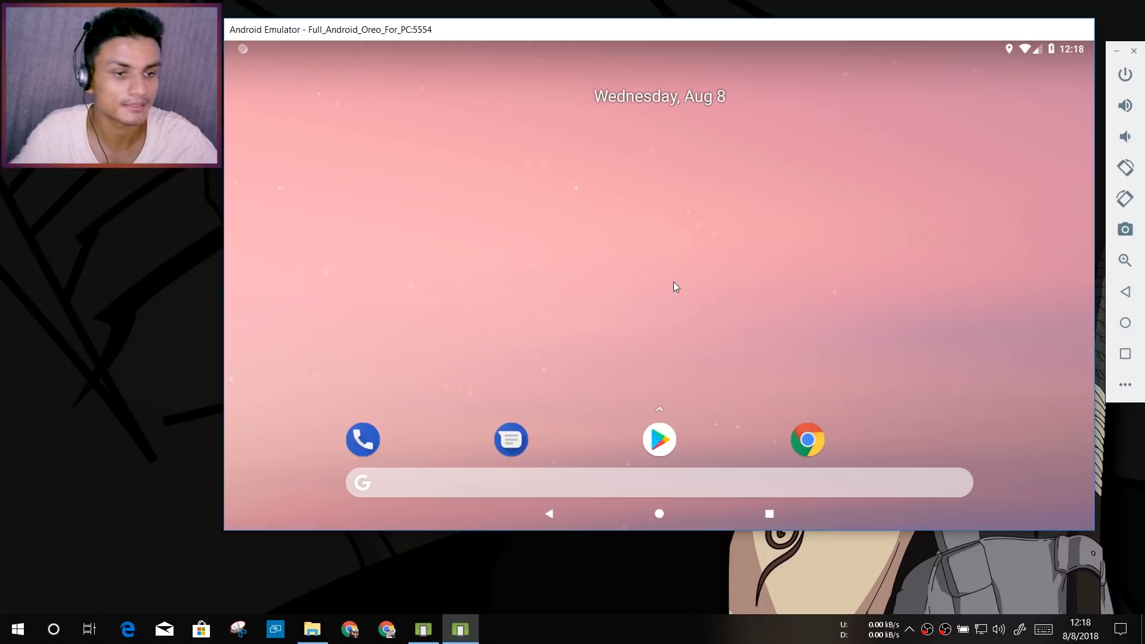
pyautogui.moveTo(685, 279)
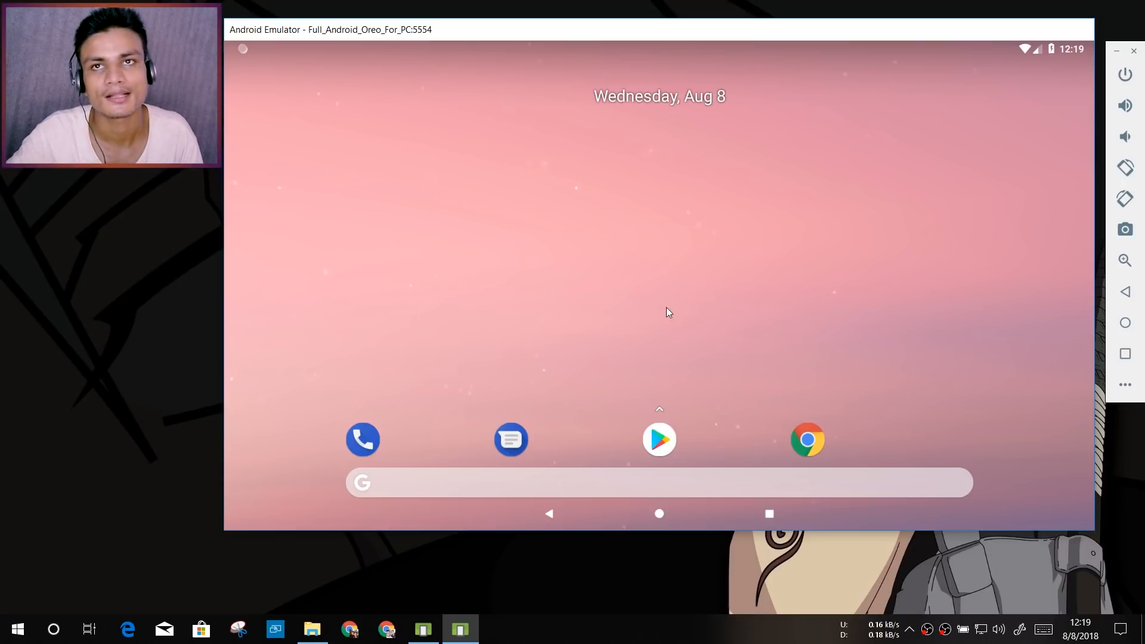
pyautogui.moveTo(664, 306)
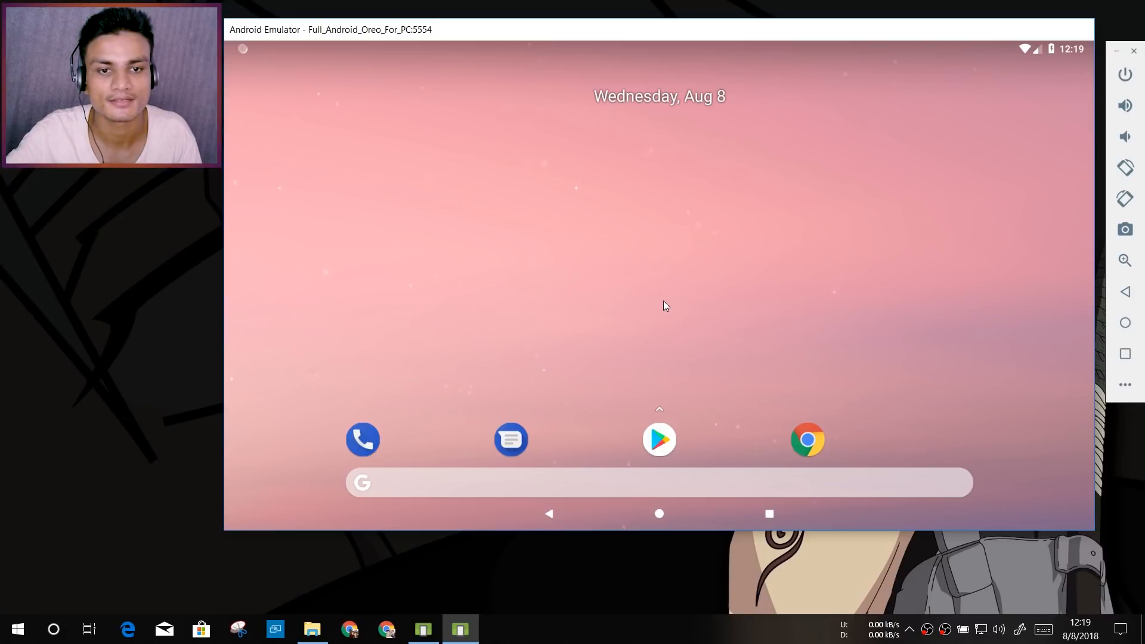
pyautogui.moveTo(666, 272)
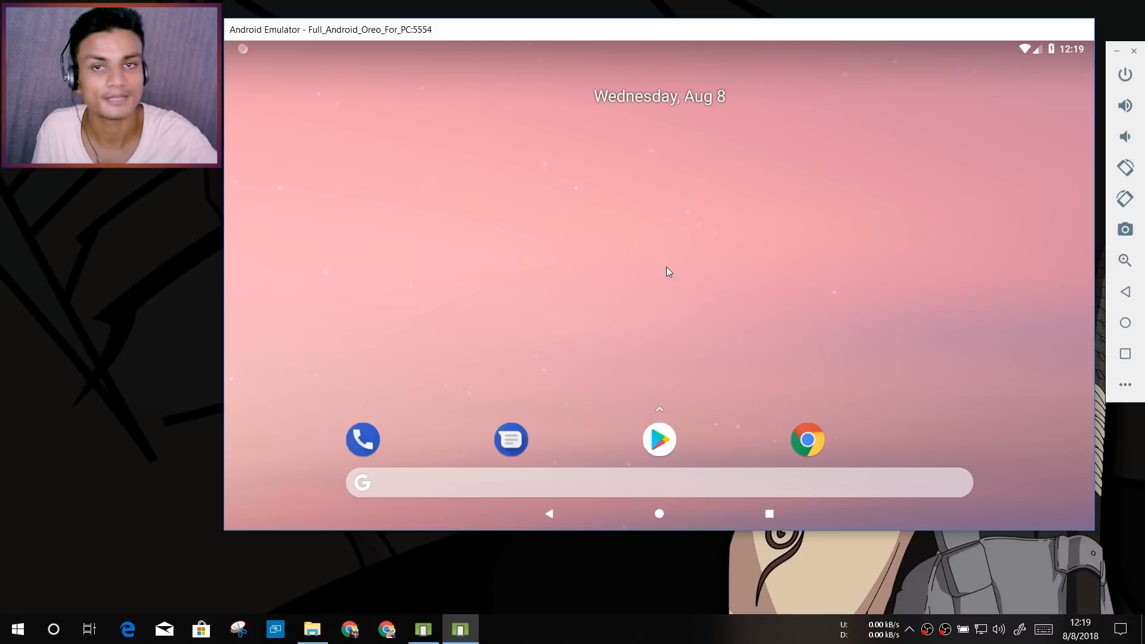
pyautogui.moveTo(410, 617)
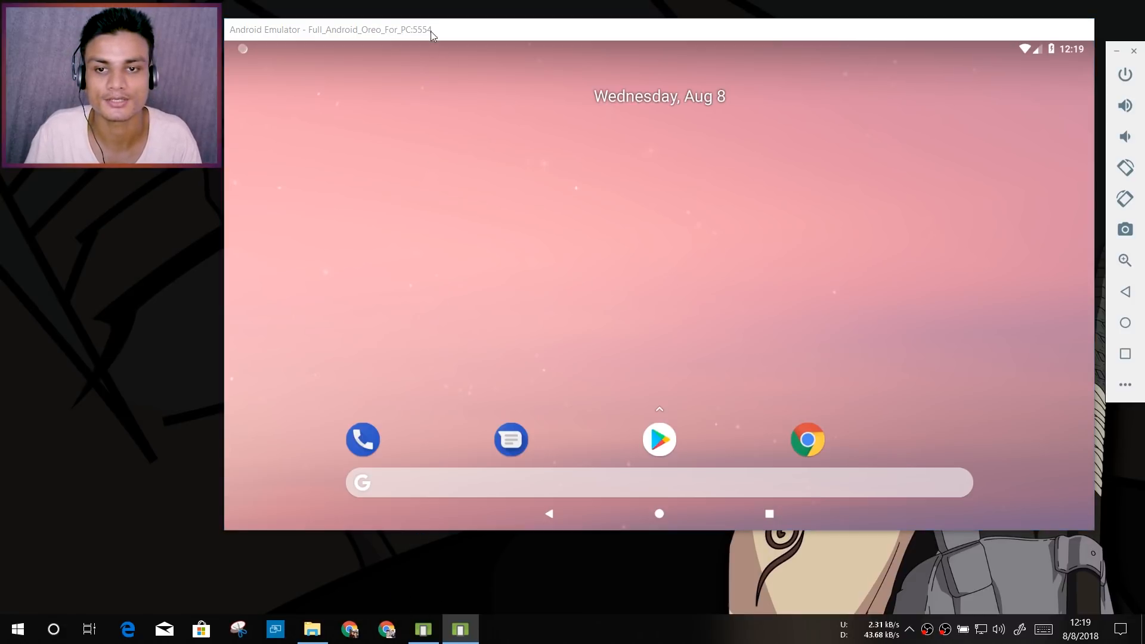
pyautogui.click(386, 628)
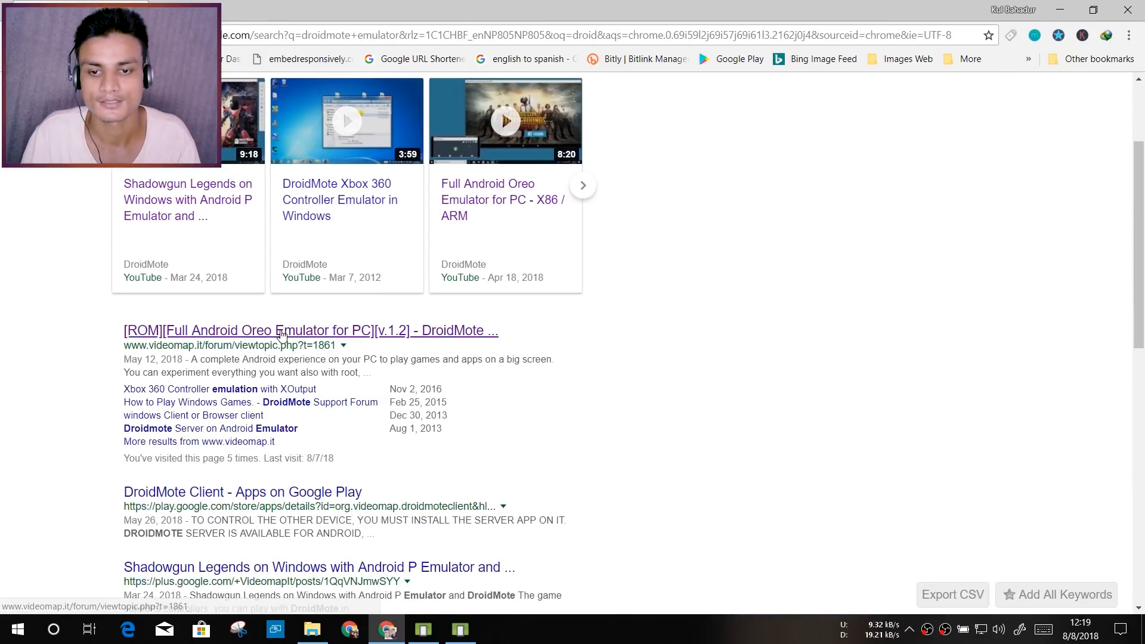
# Step: Open the [ROM][Full Android Oreo Emulator for PC] search result and briefly play its demo video
pyautogui.click(277, 330)
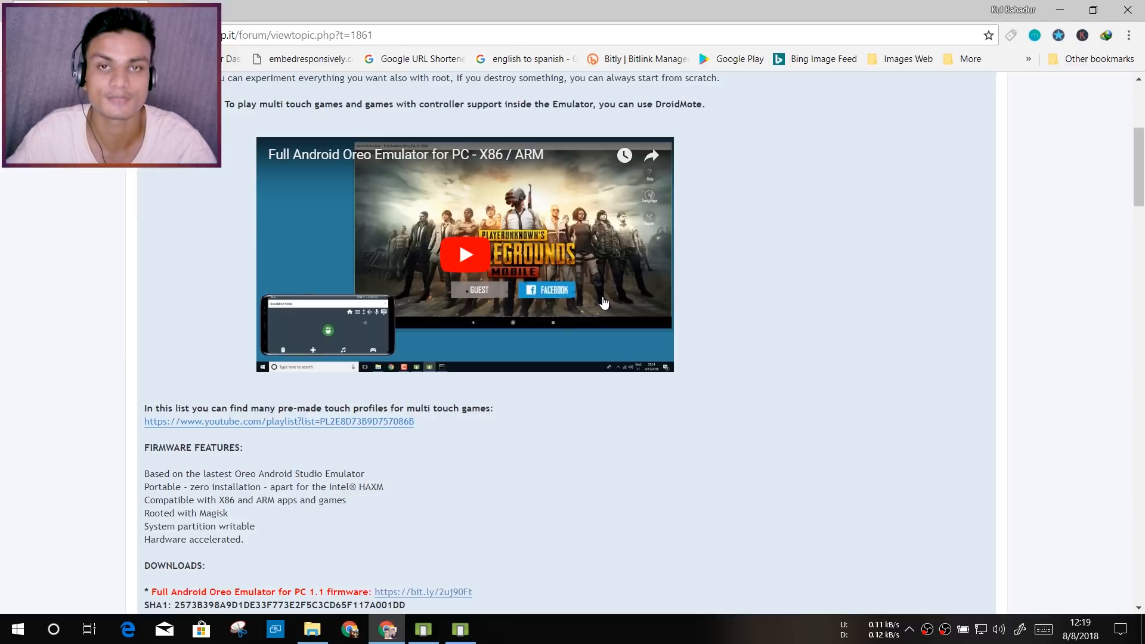
pyautogui.moveTo(602, 293)
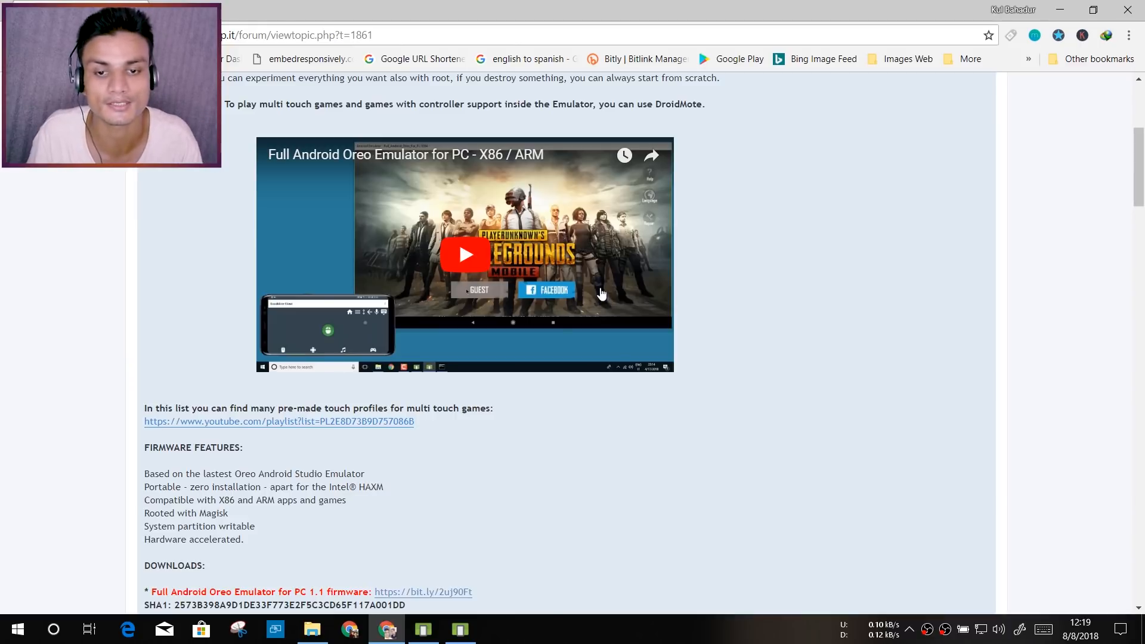
pyautogui.scroll(3)
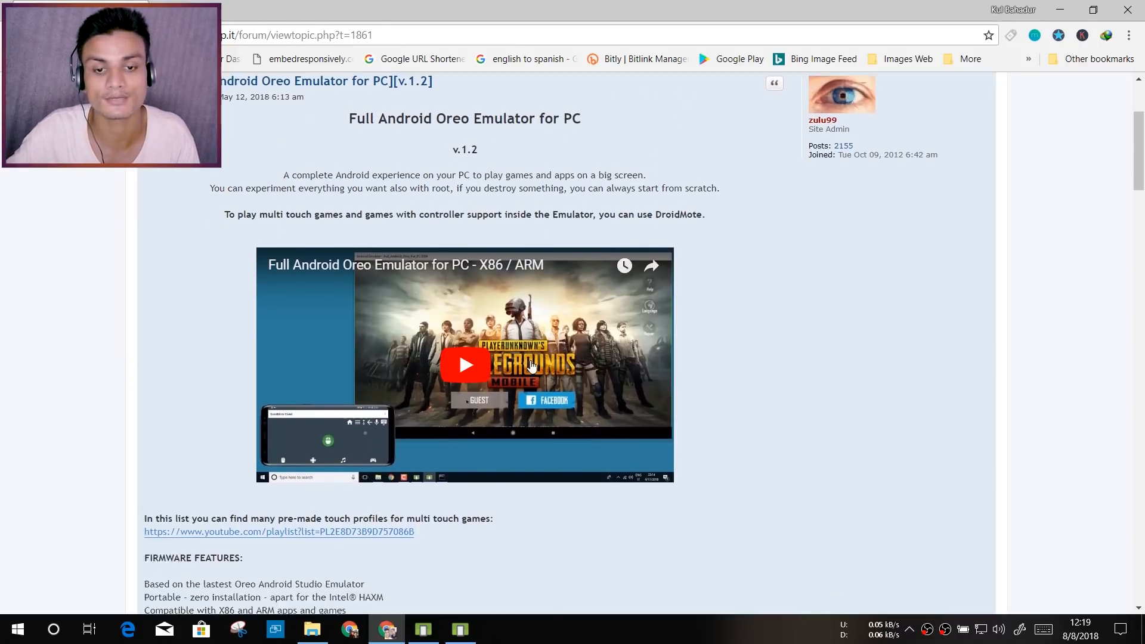
pyautogui.scroll(-3)
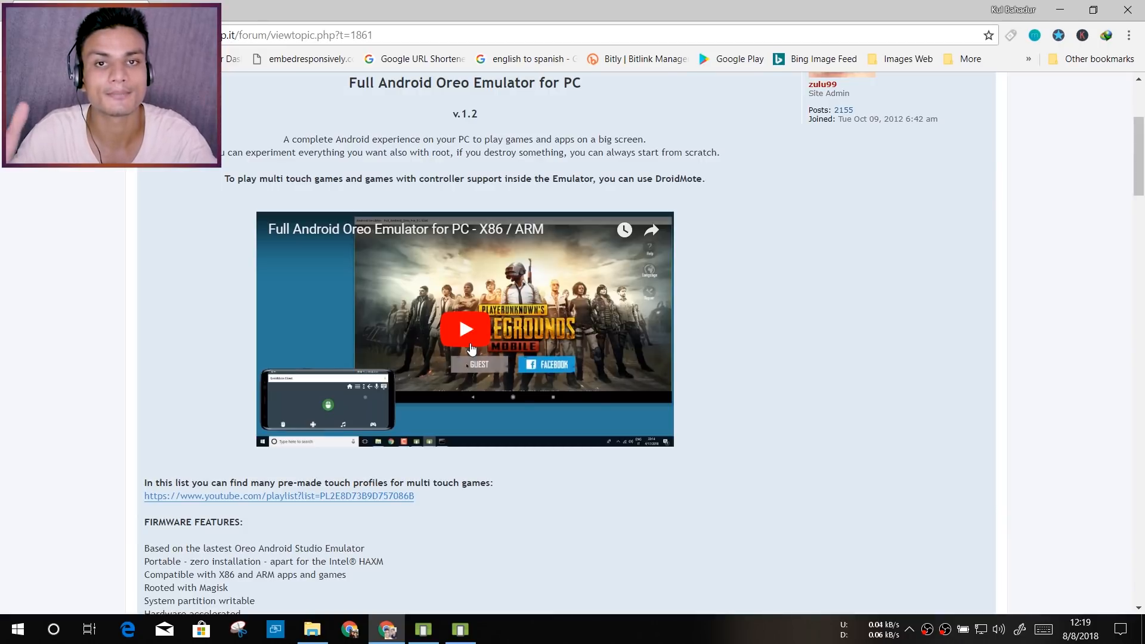
pyautogui.click(464, 328)
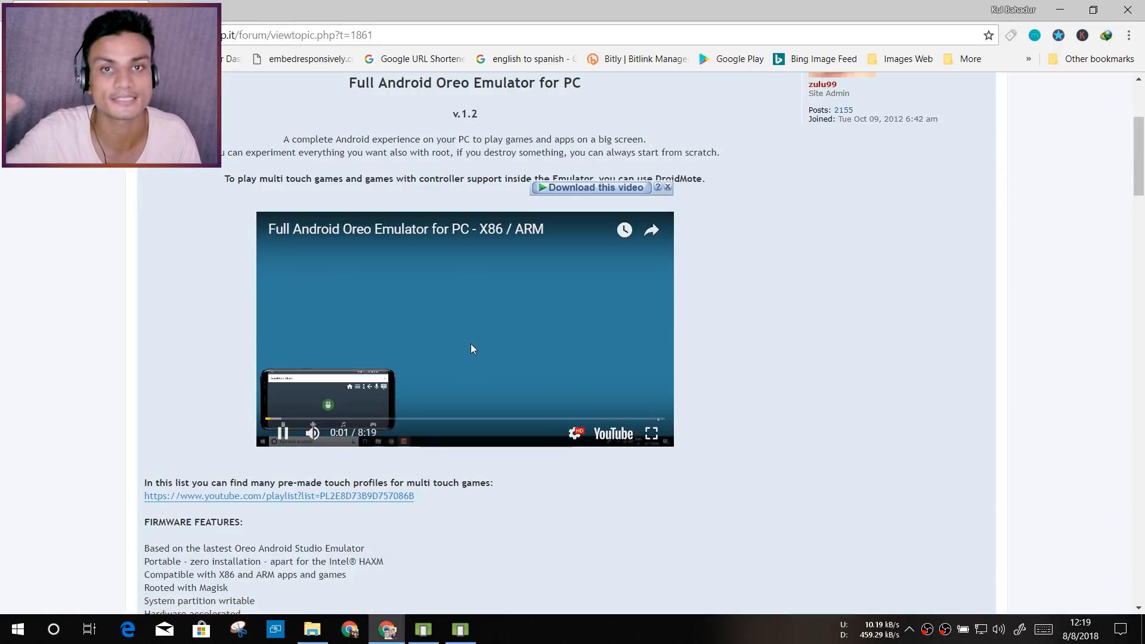
pyautogui.moveTo(501, 368)
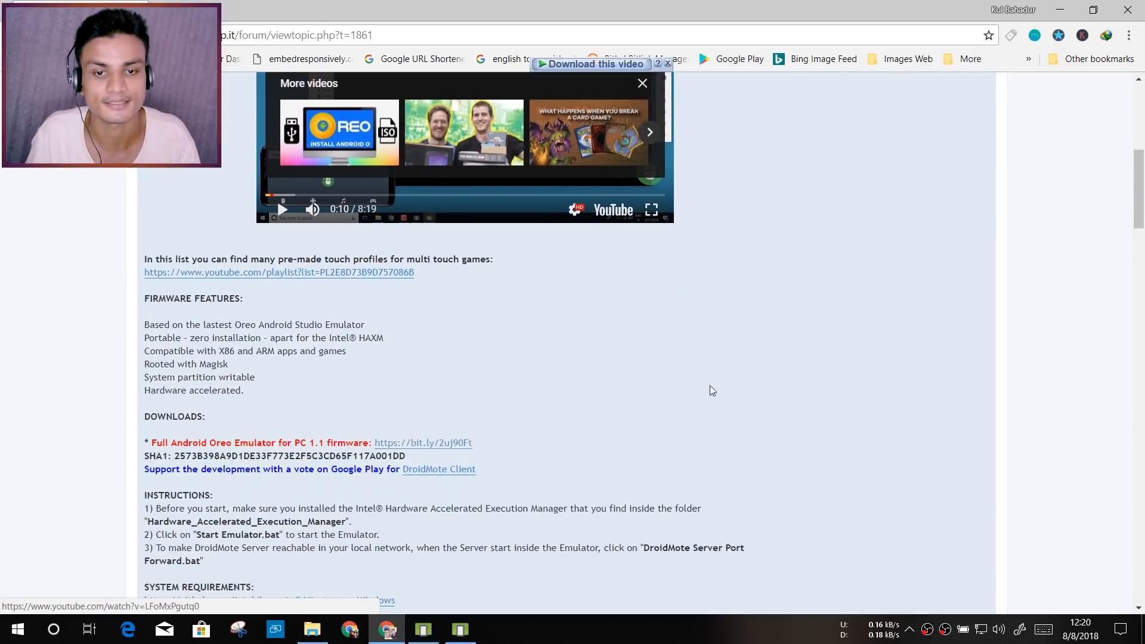
pyautogui.scroll(3)
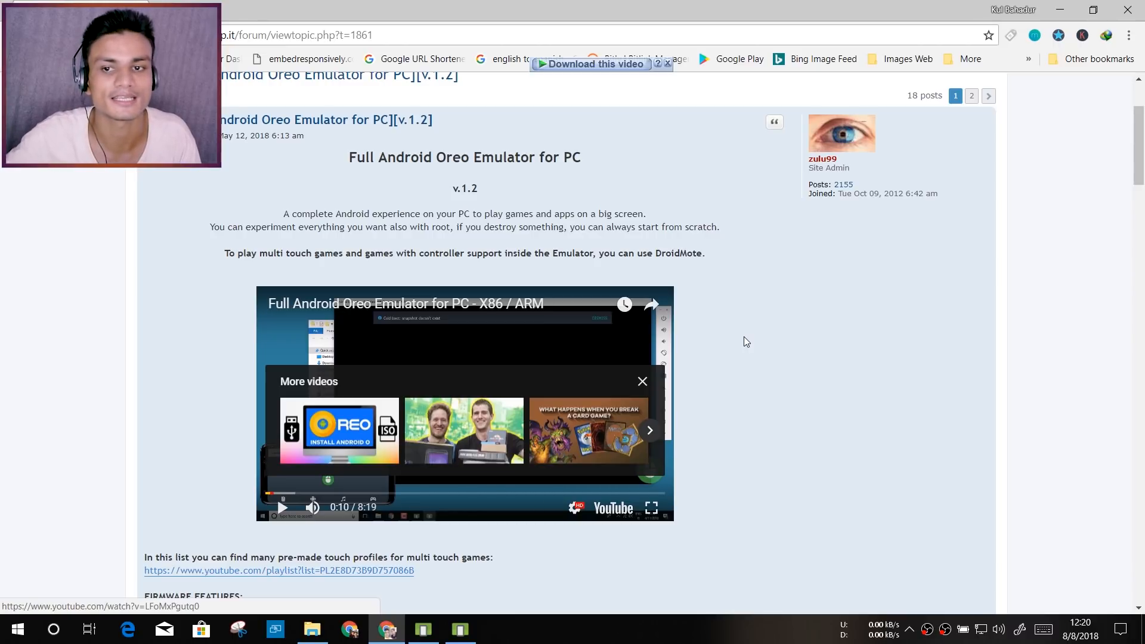
pyautogui.click(460, 628)
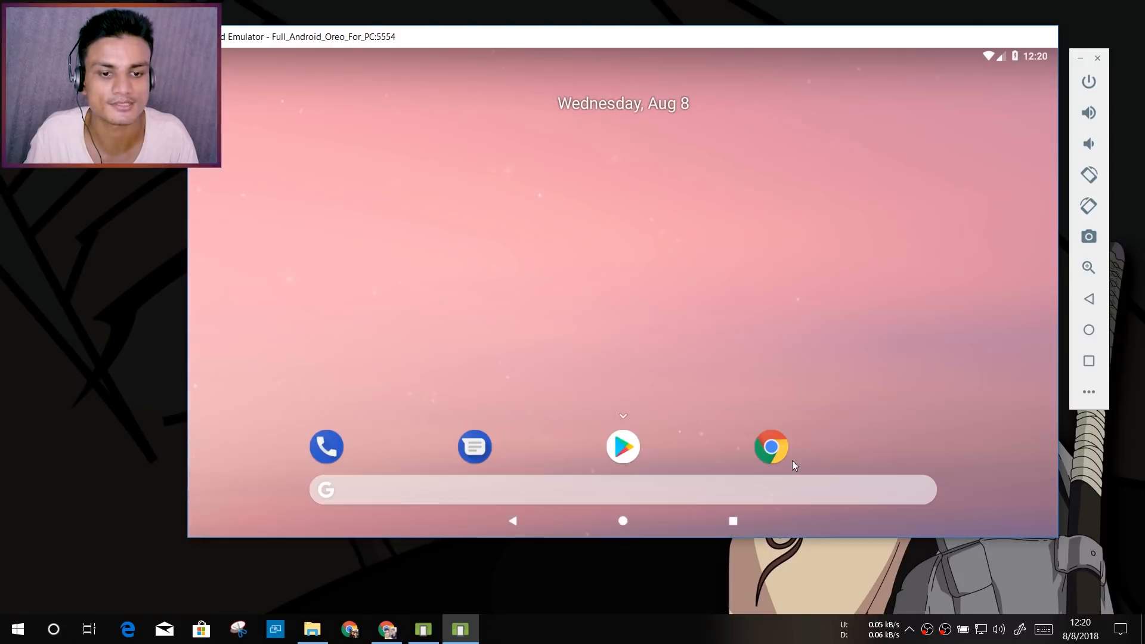
pyautogui.moveTo(641, 234)
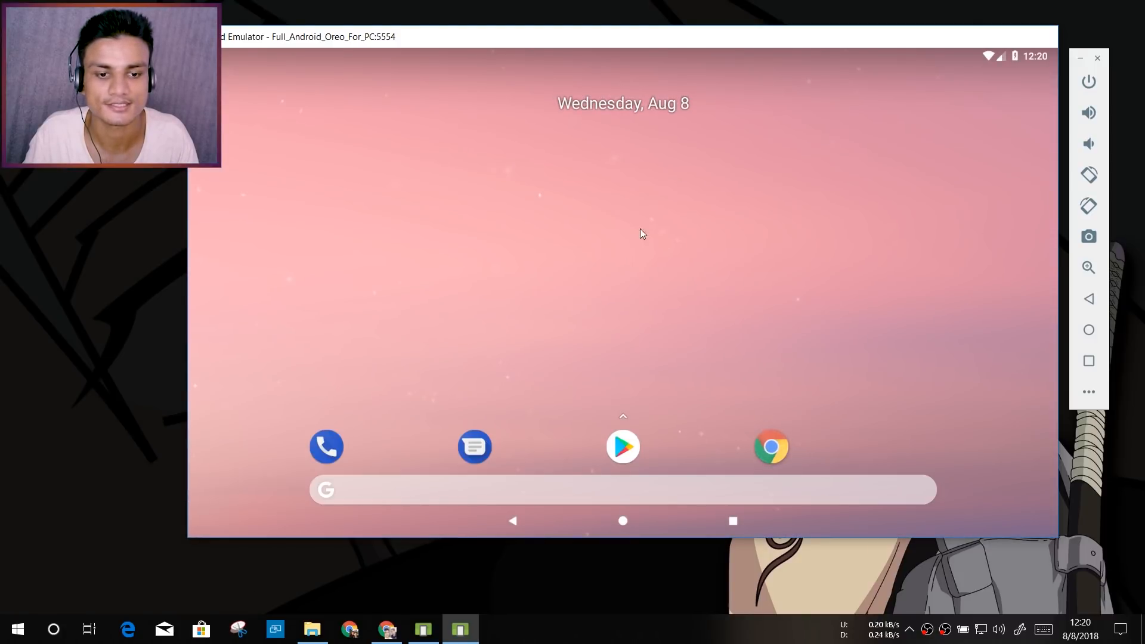
# Step: Launch Chrome on the emulator, accept its terms, decline sign-in, and go back home
pyautogui.click(771, 446)
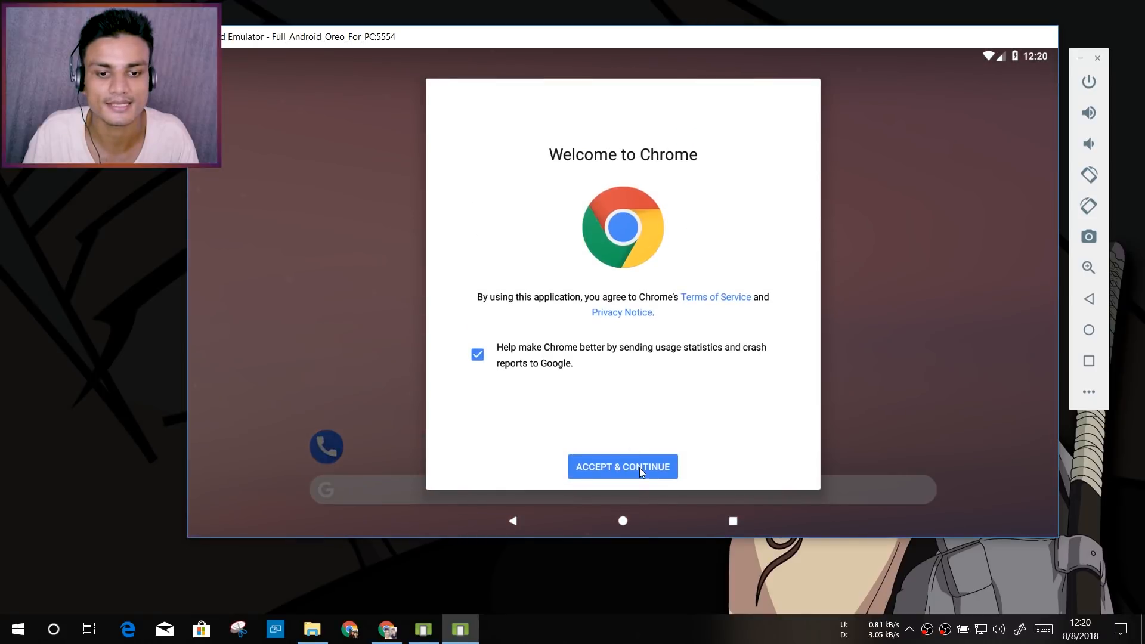
pyautogui.click(622, 467)
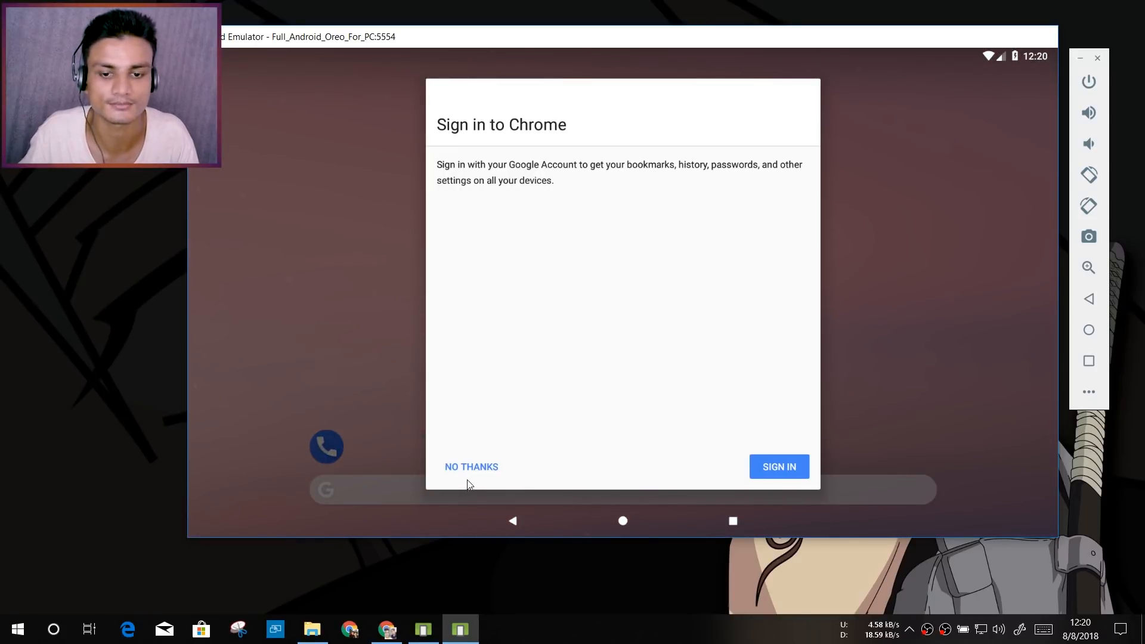
pyautogui.click(471, 466)
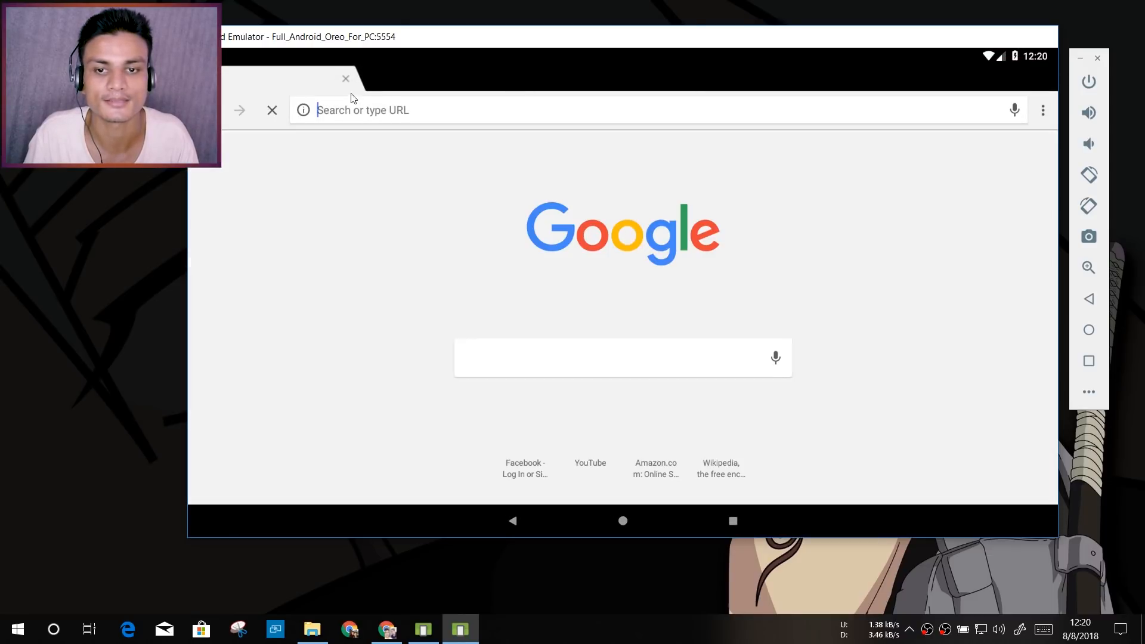
pyautogui.click(345, 78)
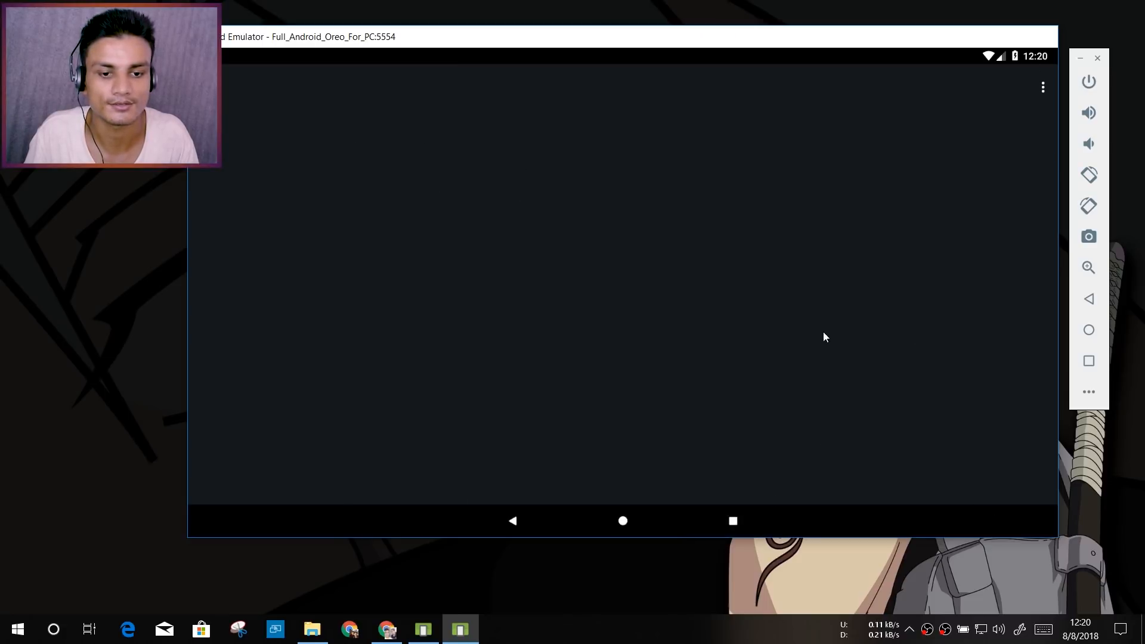
pyautogui.click(733, 521)
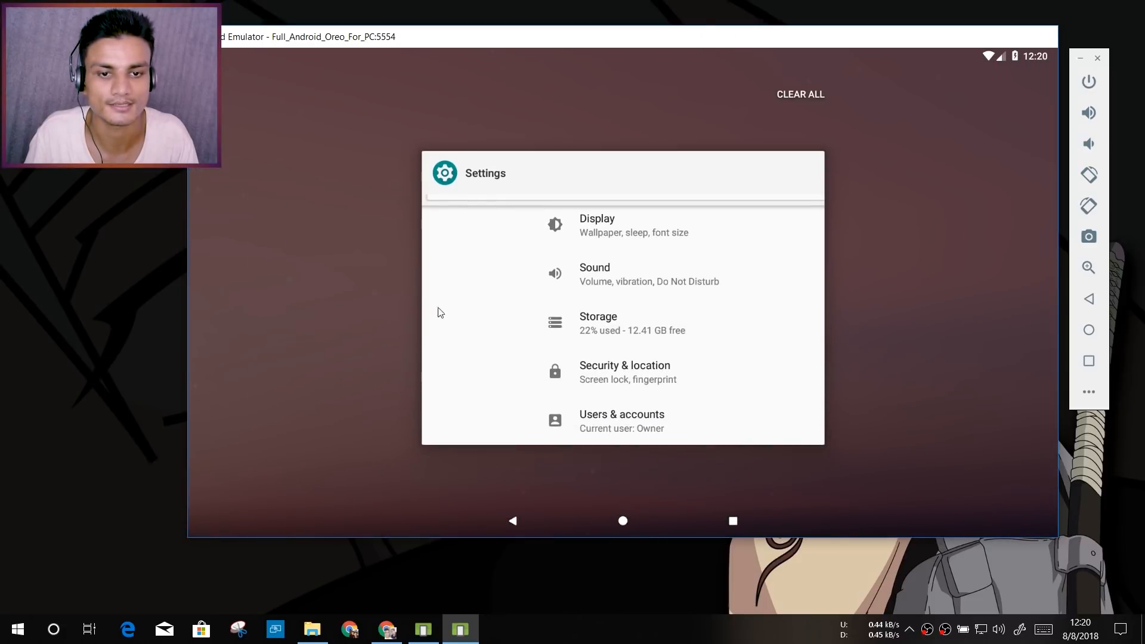
pyautogui.click(622, 521)
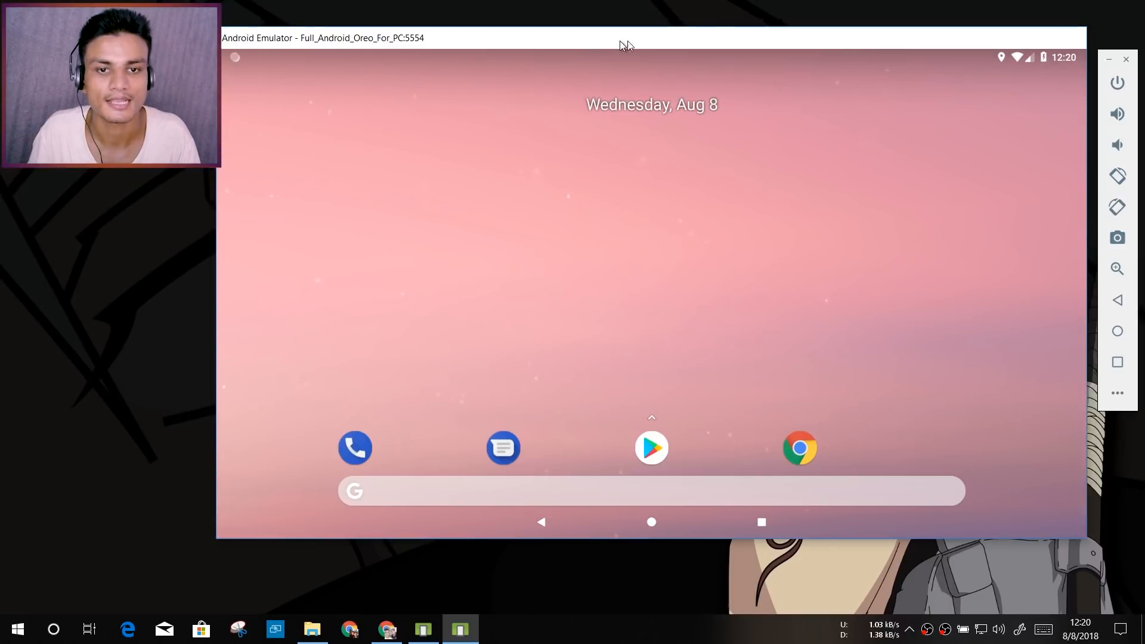